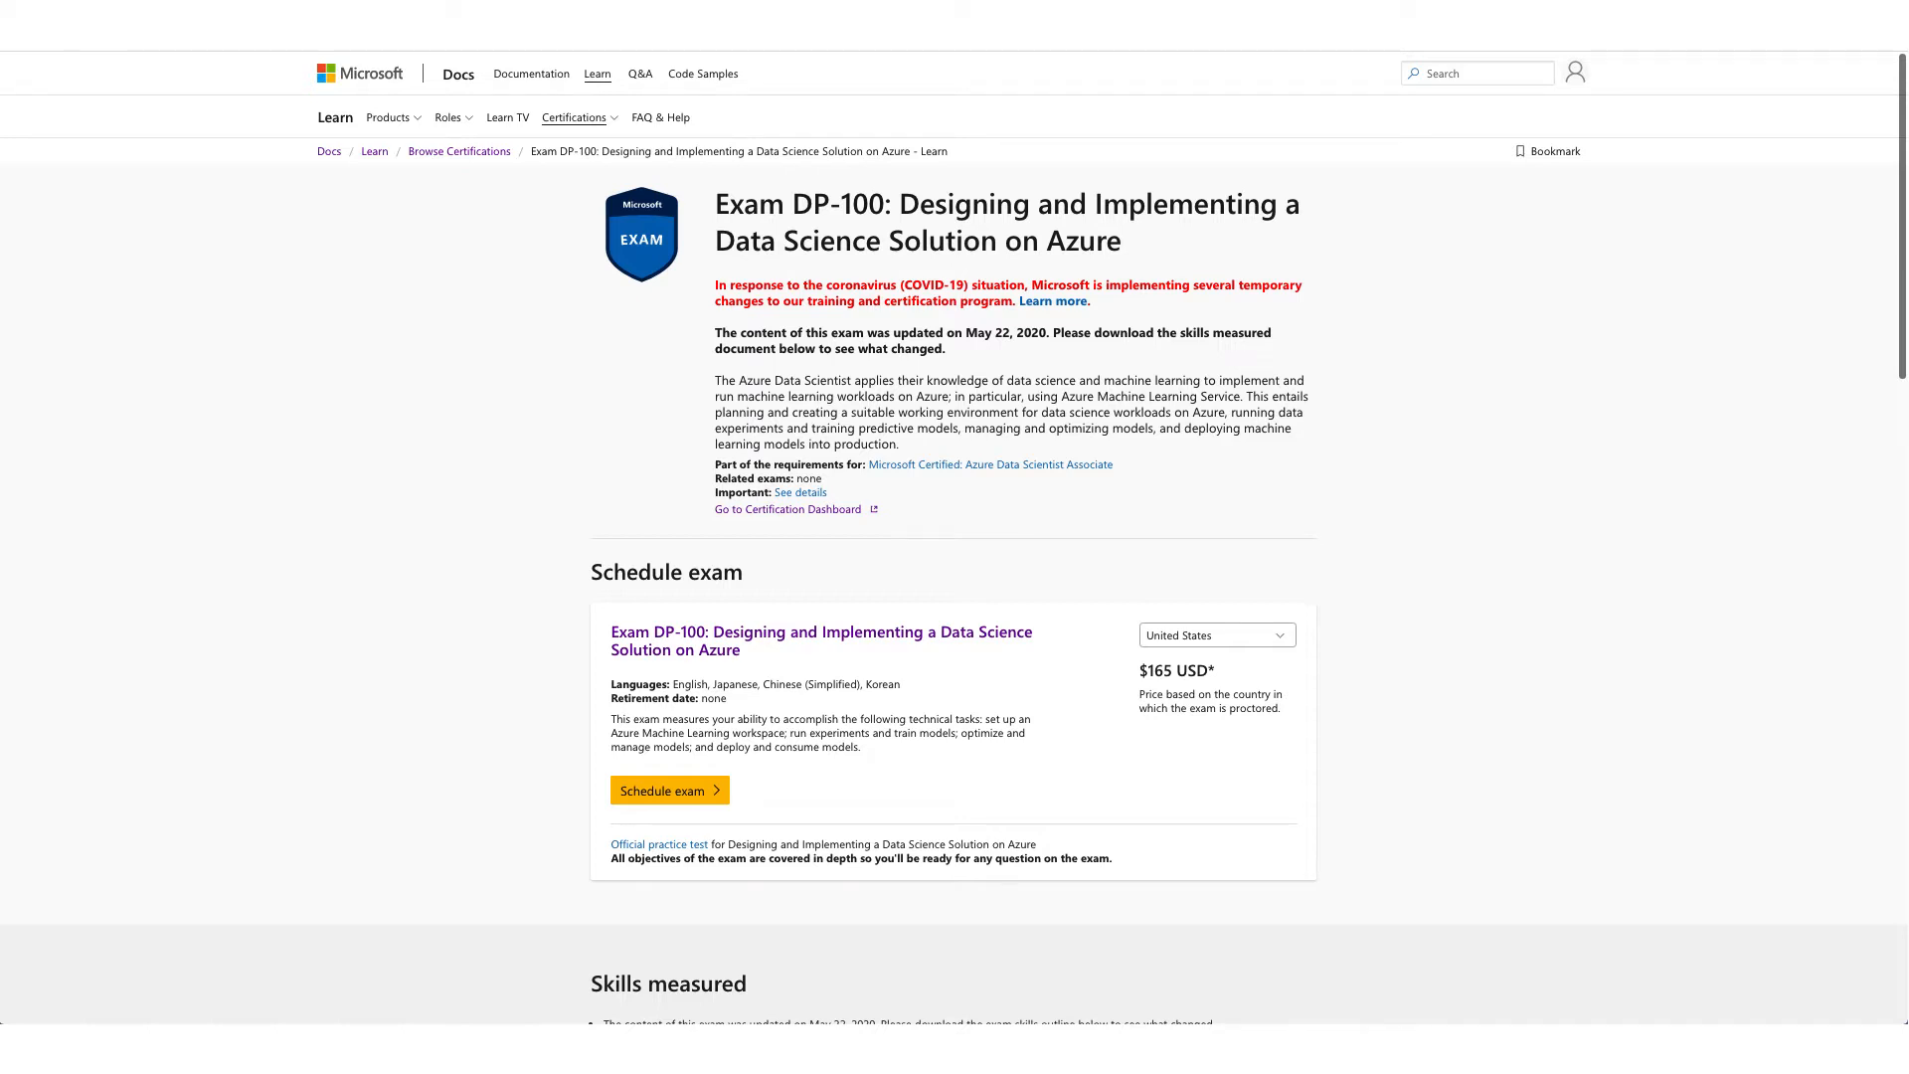
Step: Begin scheduling the DP-100 exam from its Microsoft Docs page
{"action": "left_click", "coordinate": [668, 790]}
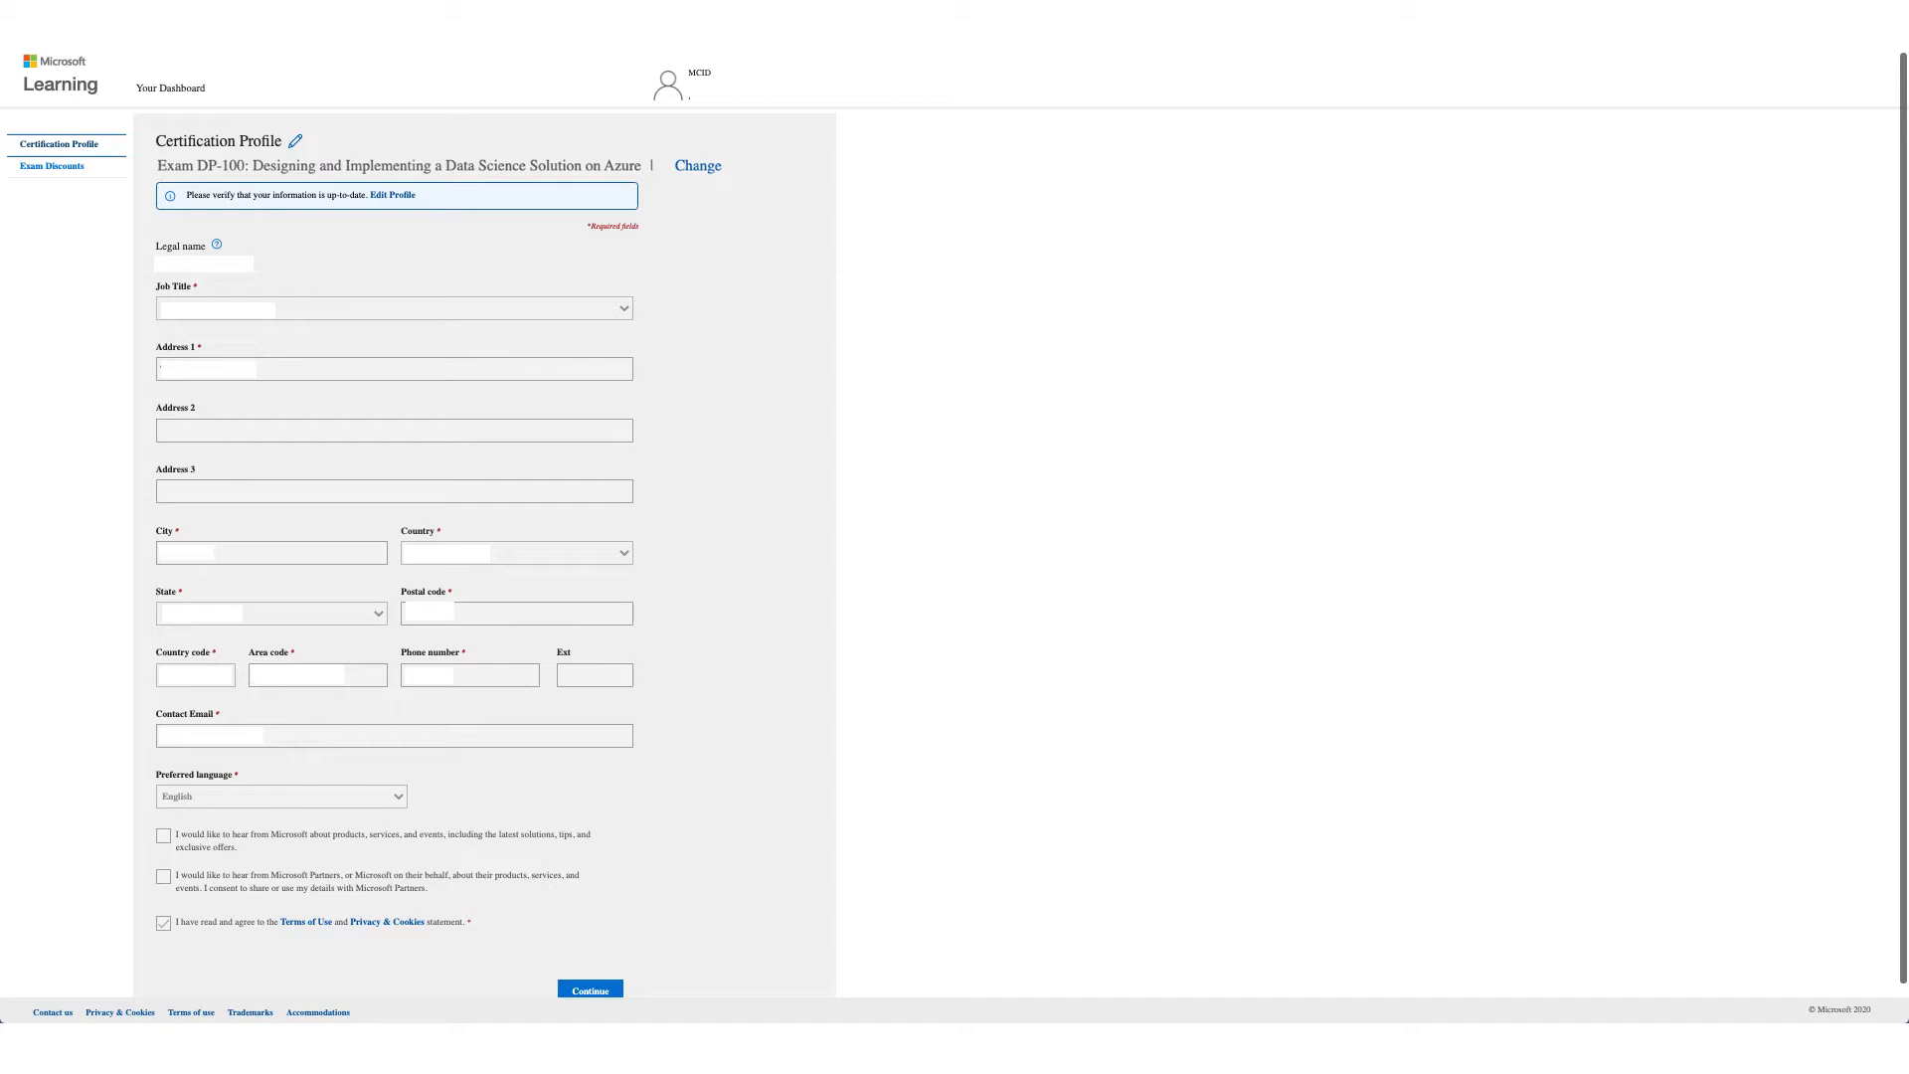
Step: Submit the verified certification profile and continue to Exam Discounts
{"action": "left_click", "coordinate": [52, 165]}
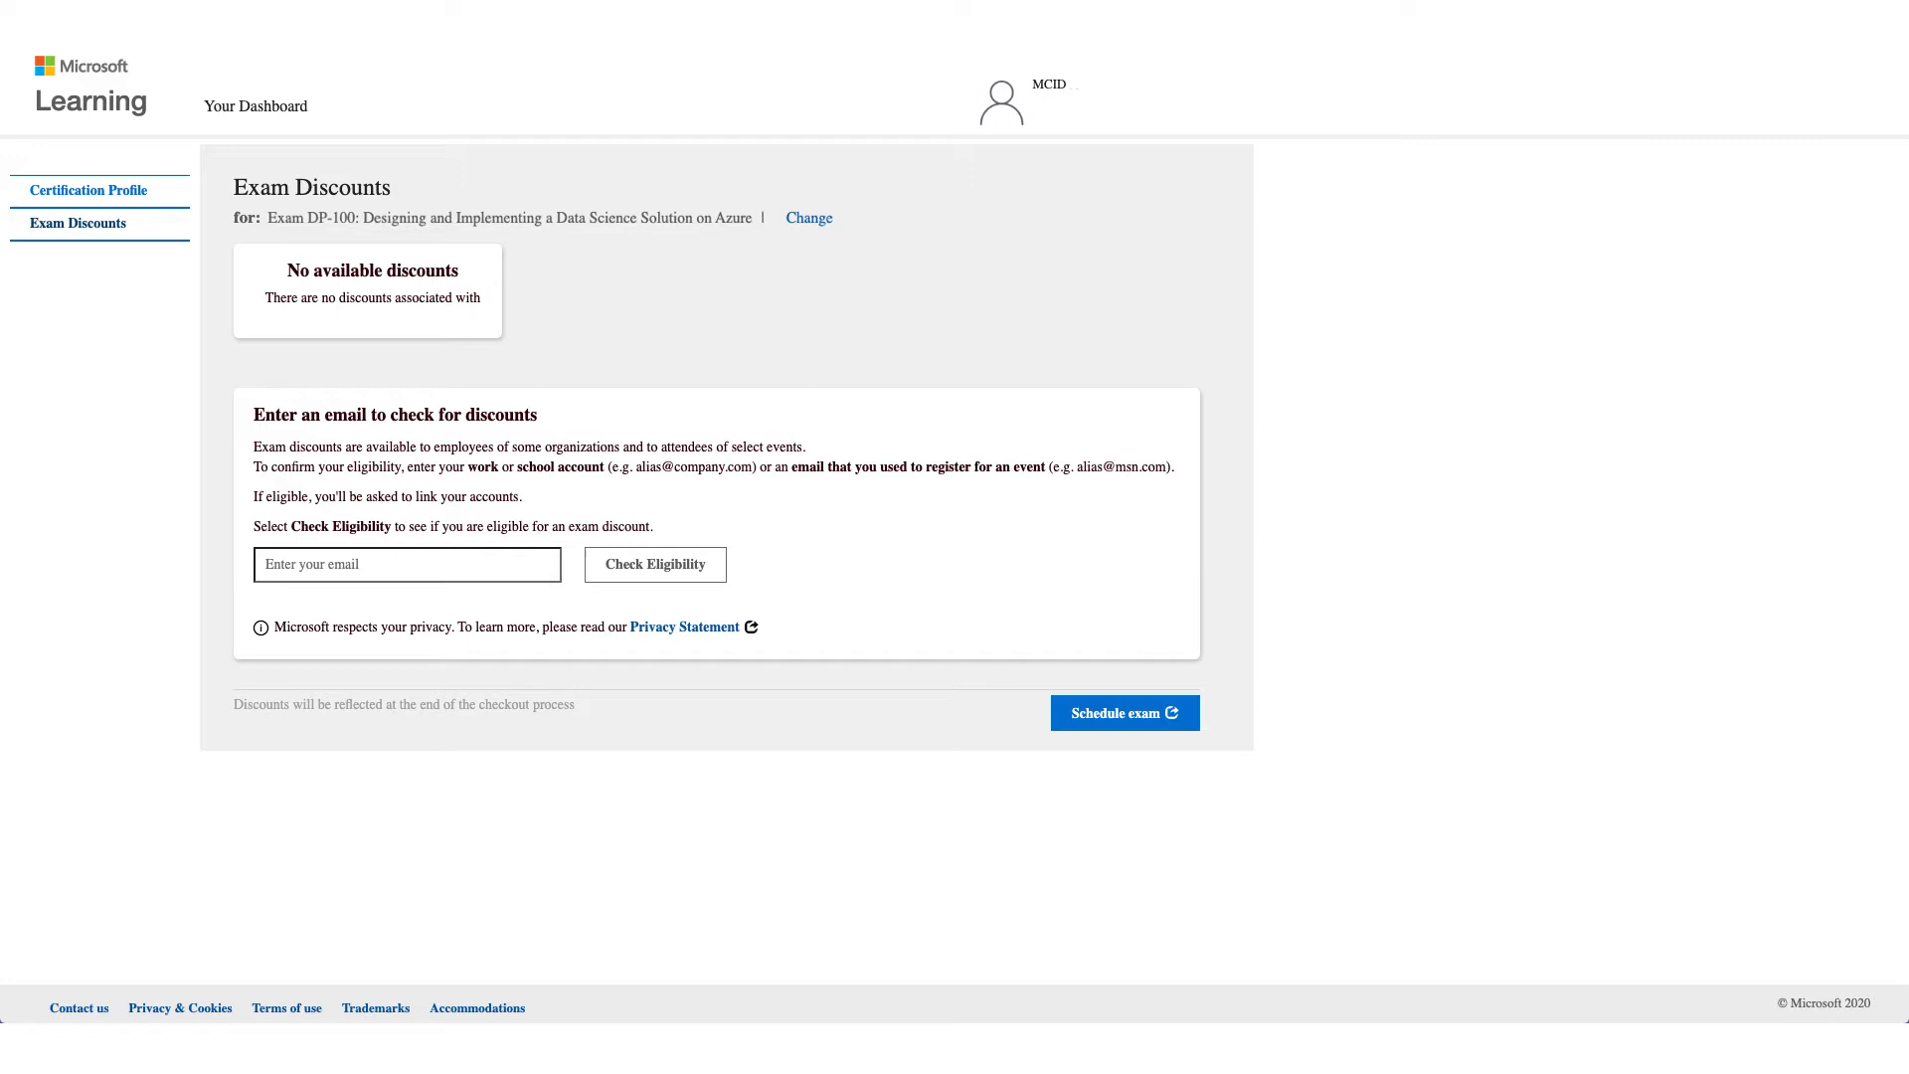
Step: Enter a work email and check its discount eligibility, prompting the Link your Account dialog
{"action": "left_click", "coordinate": [654, 565]}
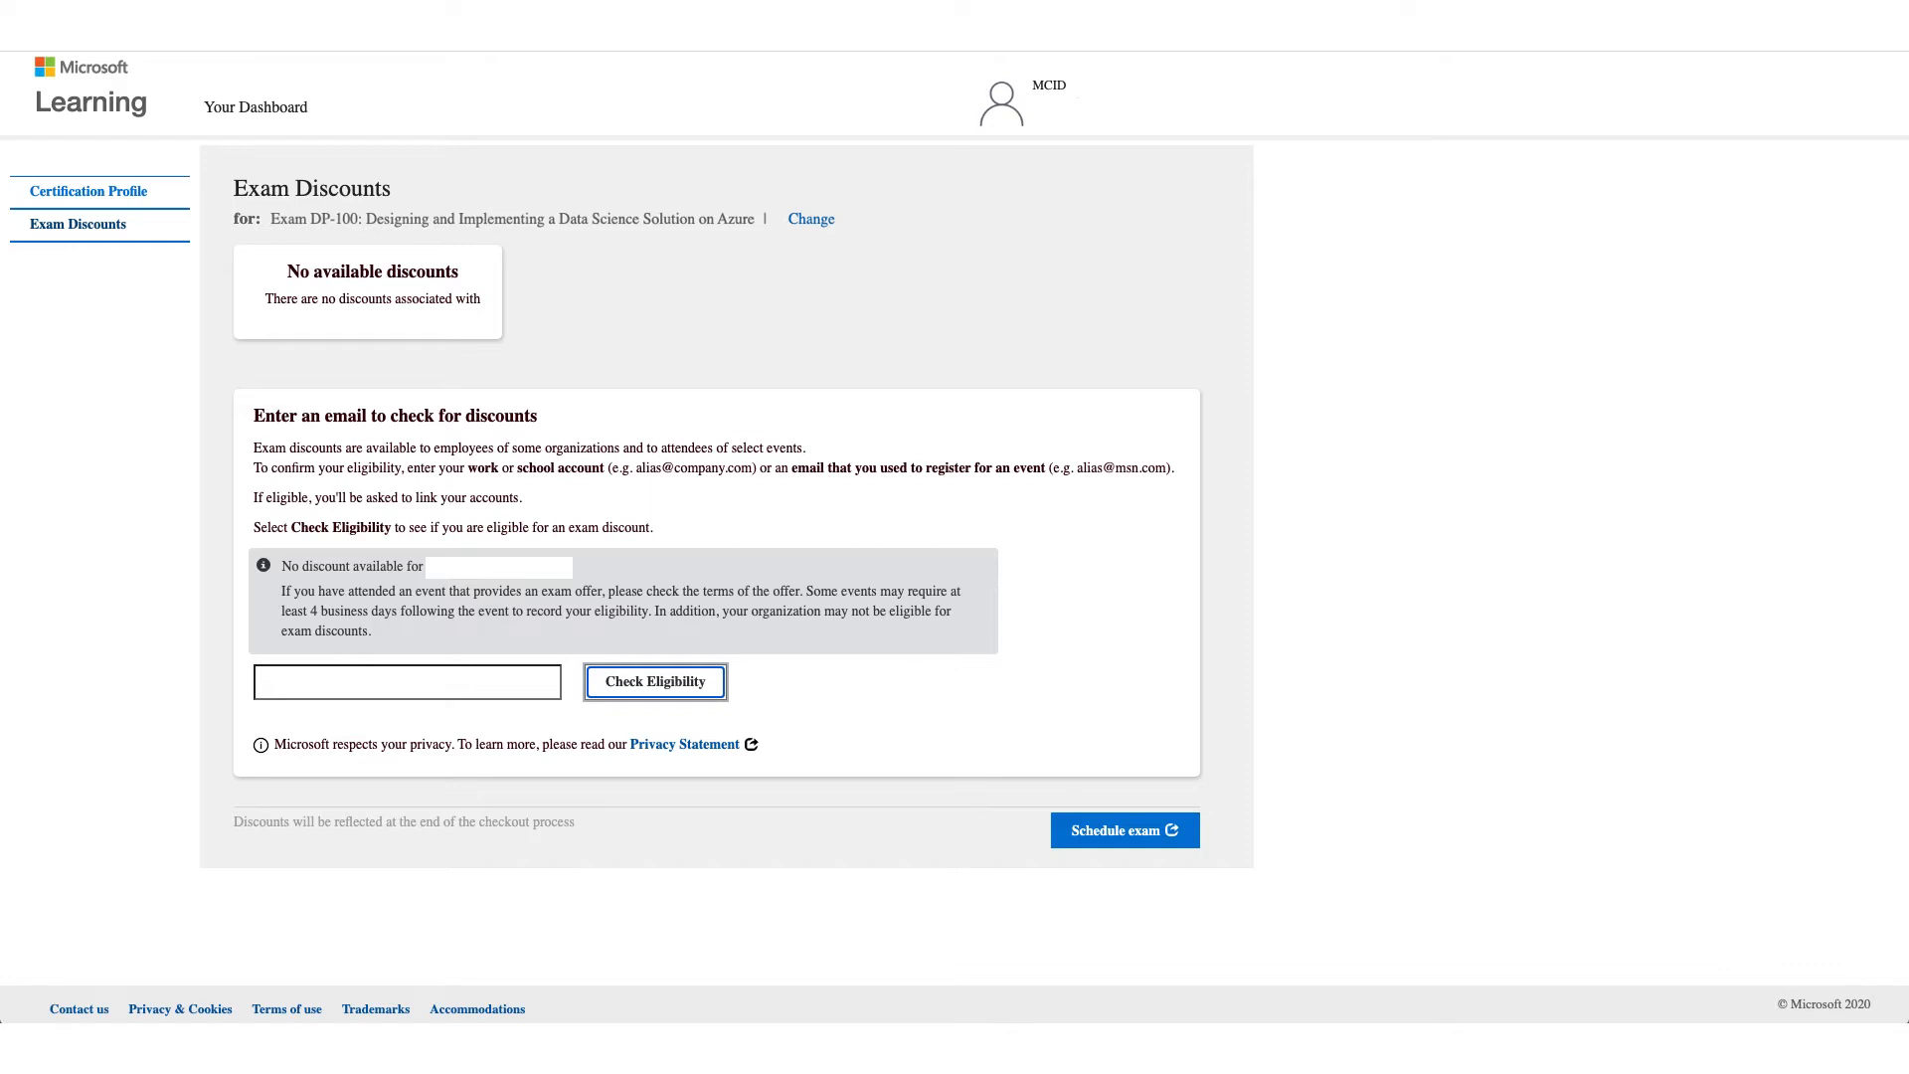
{"action": "left_click", "coordinate": [656, 680]}
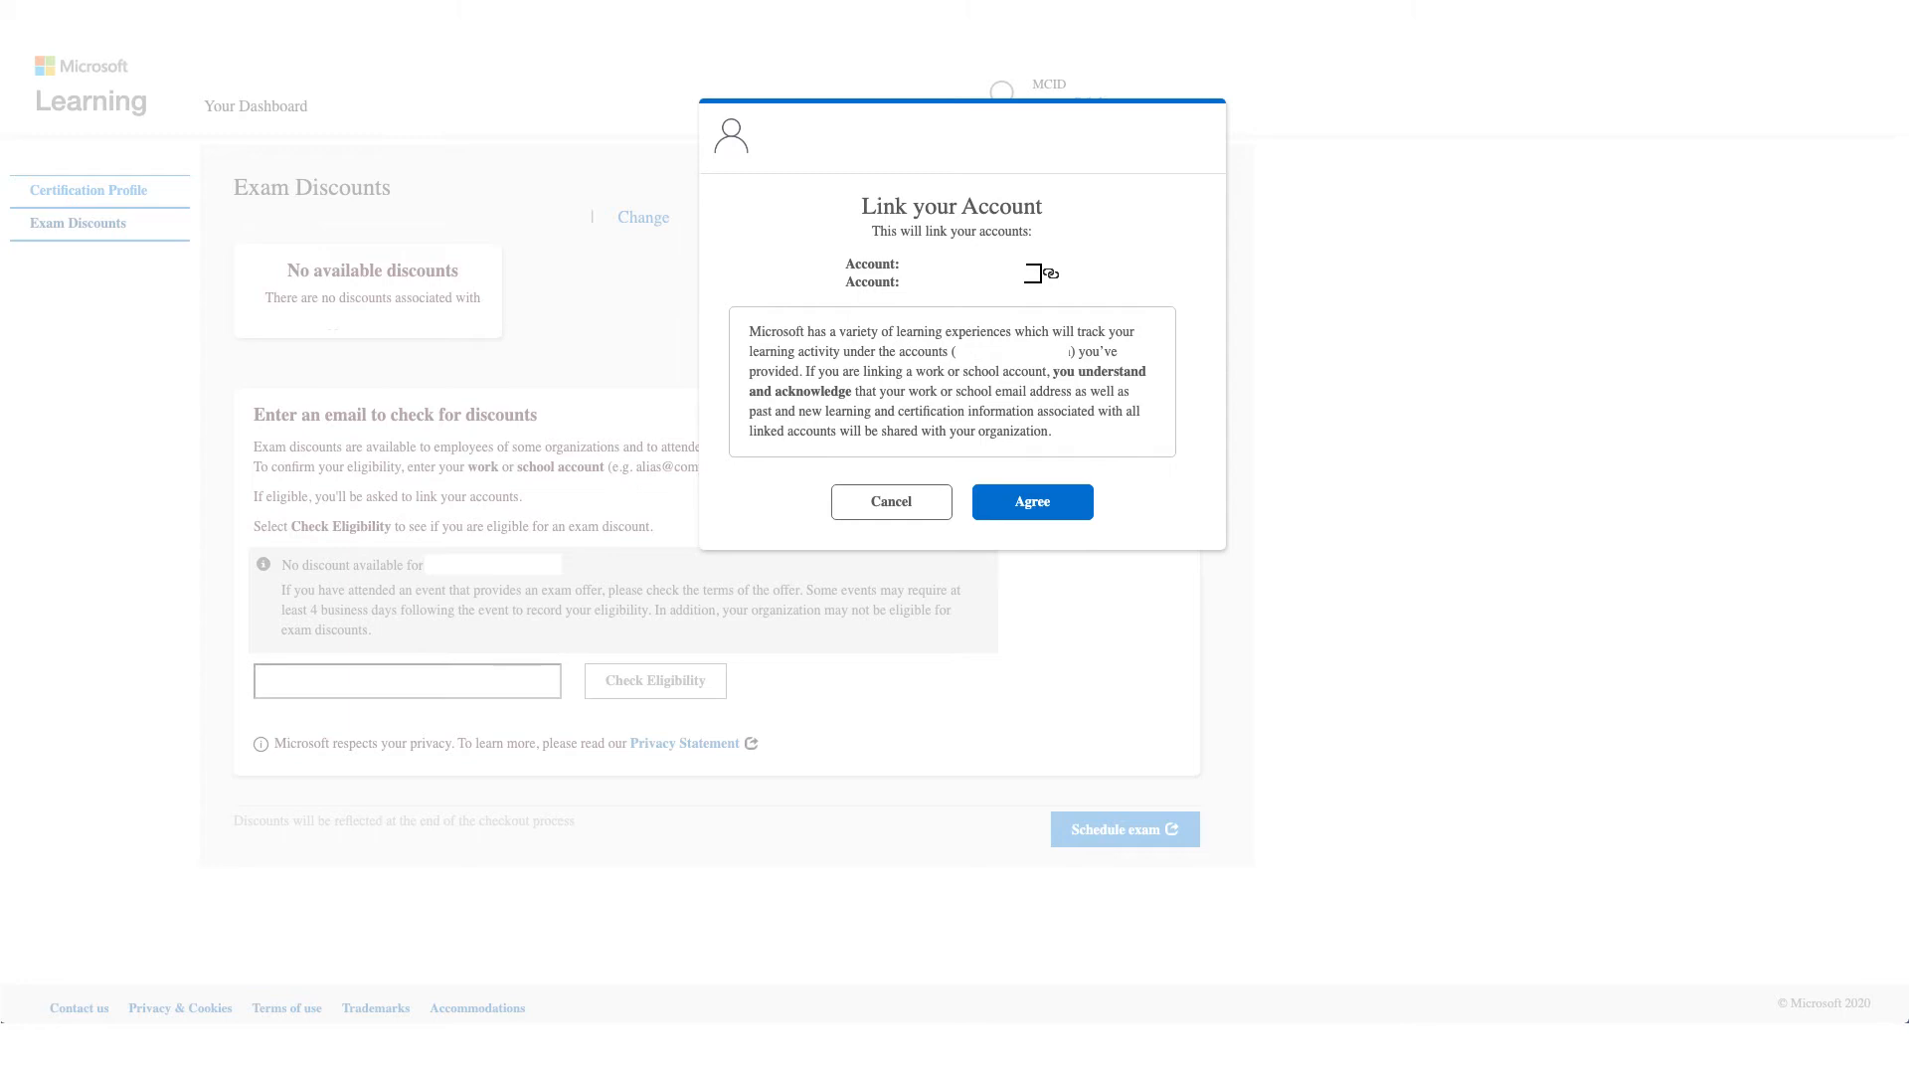
Step: Agree to link the accounts so the 100% Employee discount is listed
{"action": "left_click", "coordinate": [1032, 501]}
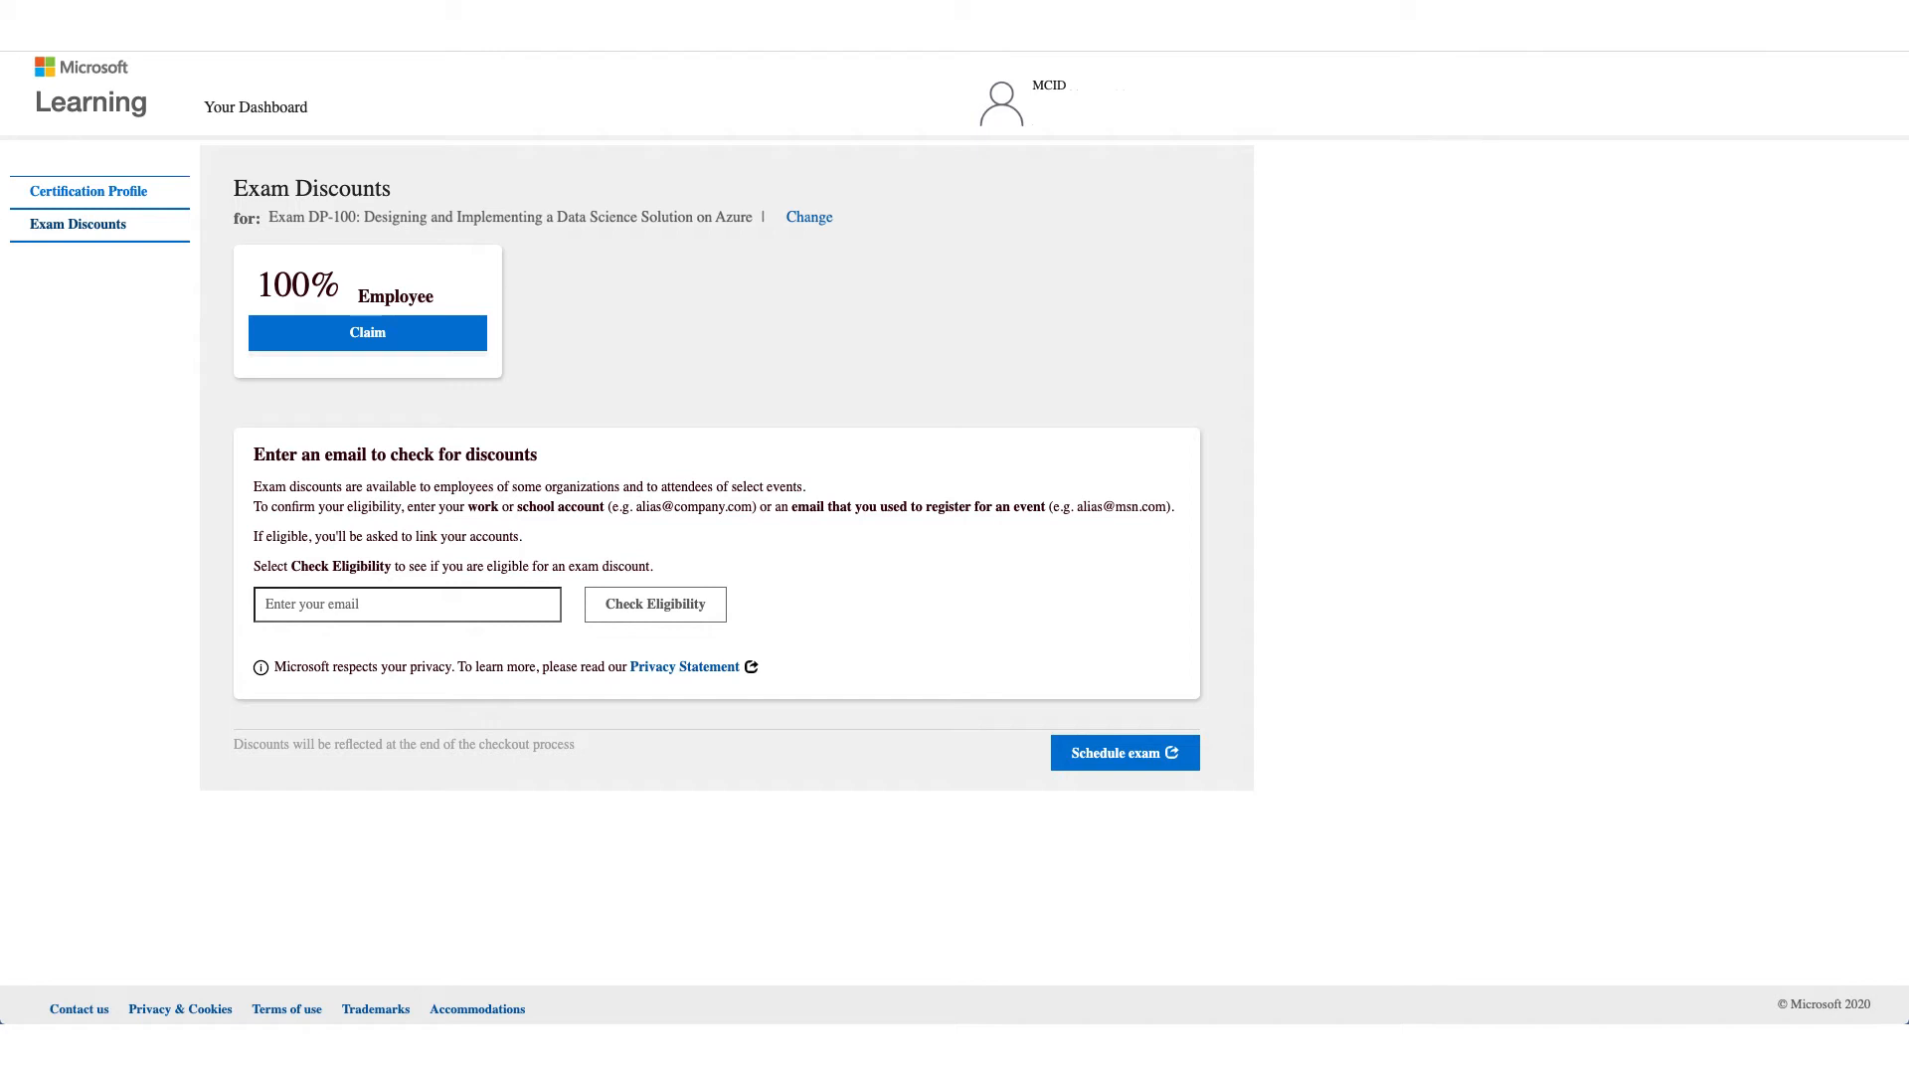
Step: Claim the 100% Employee discount and continue to Pearson VUE's exam options
{"action": "left_click", "coordinate": [366, 334]}
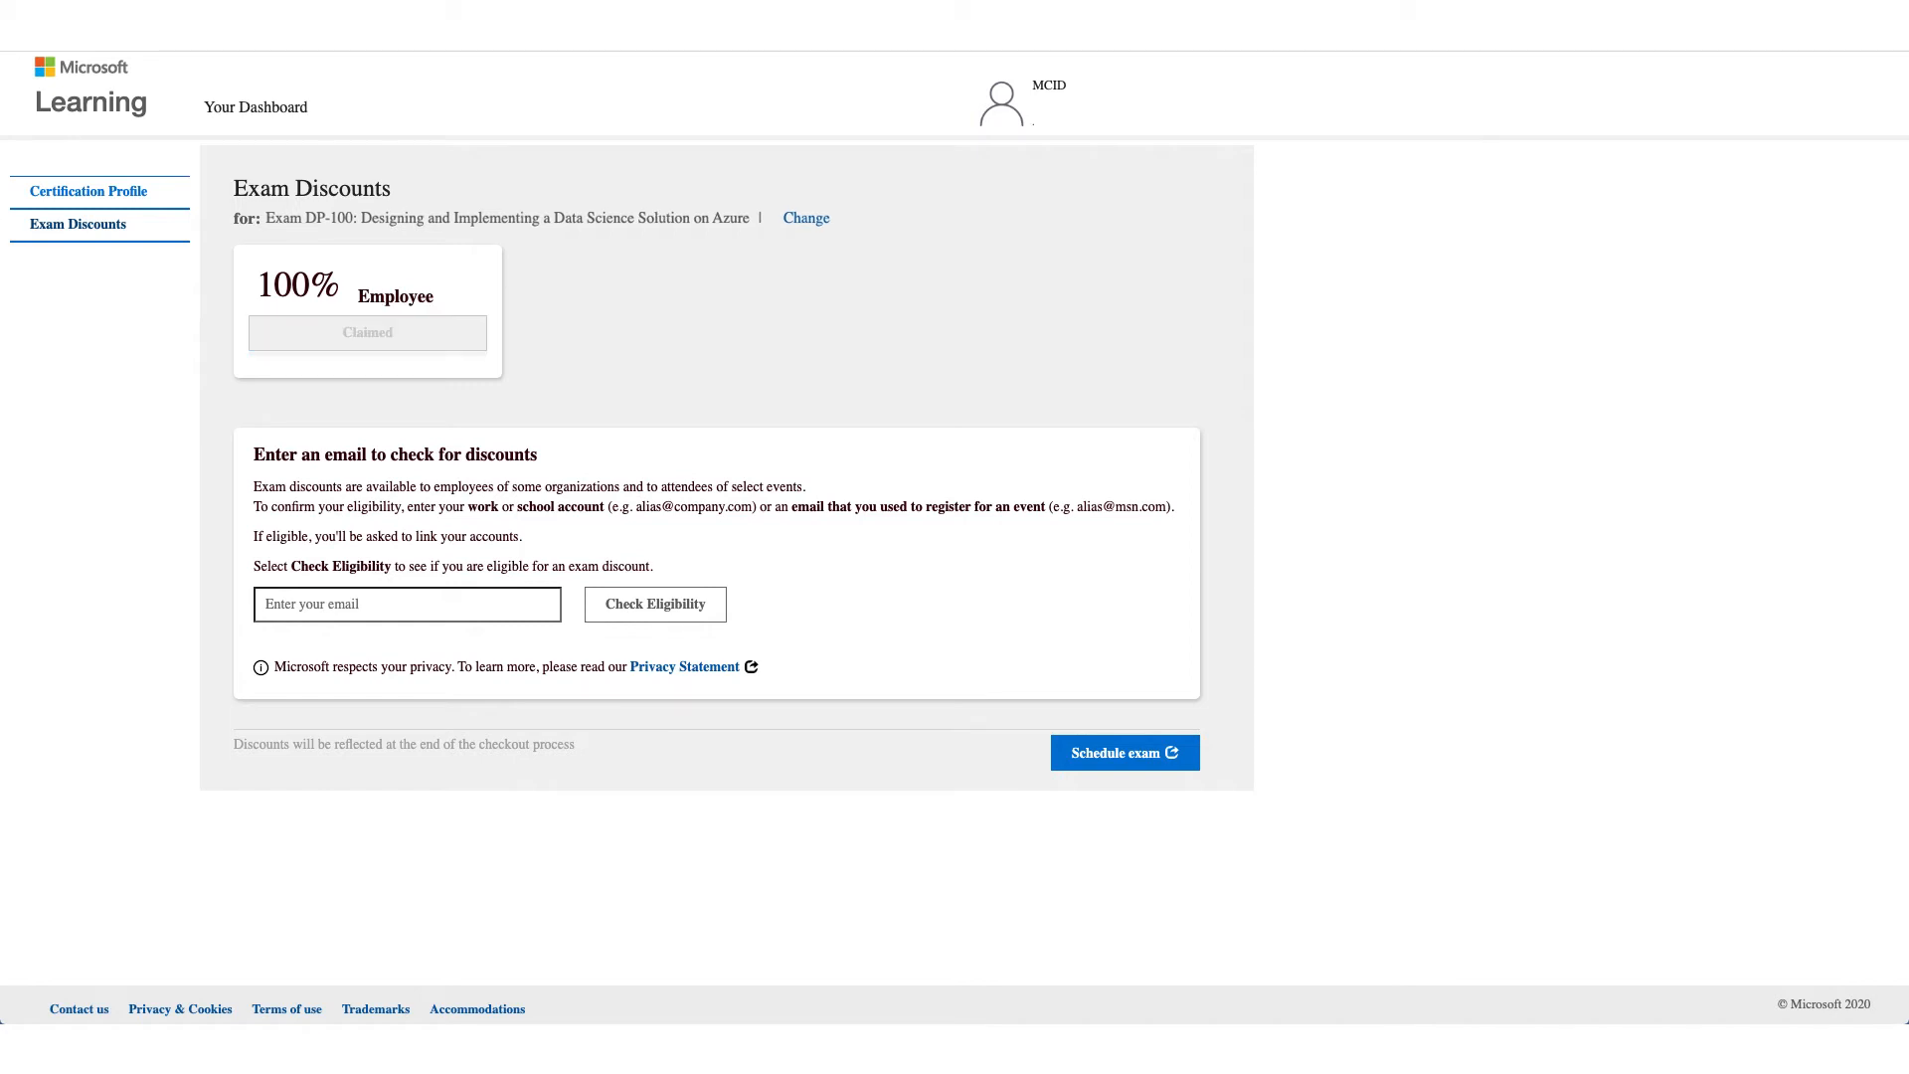
{"action": "left_click", "coordinate": [1124, 752]}
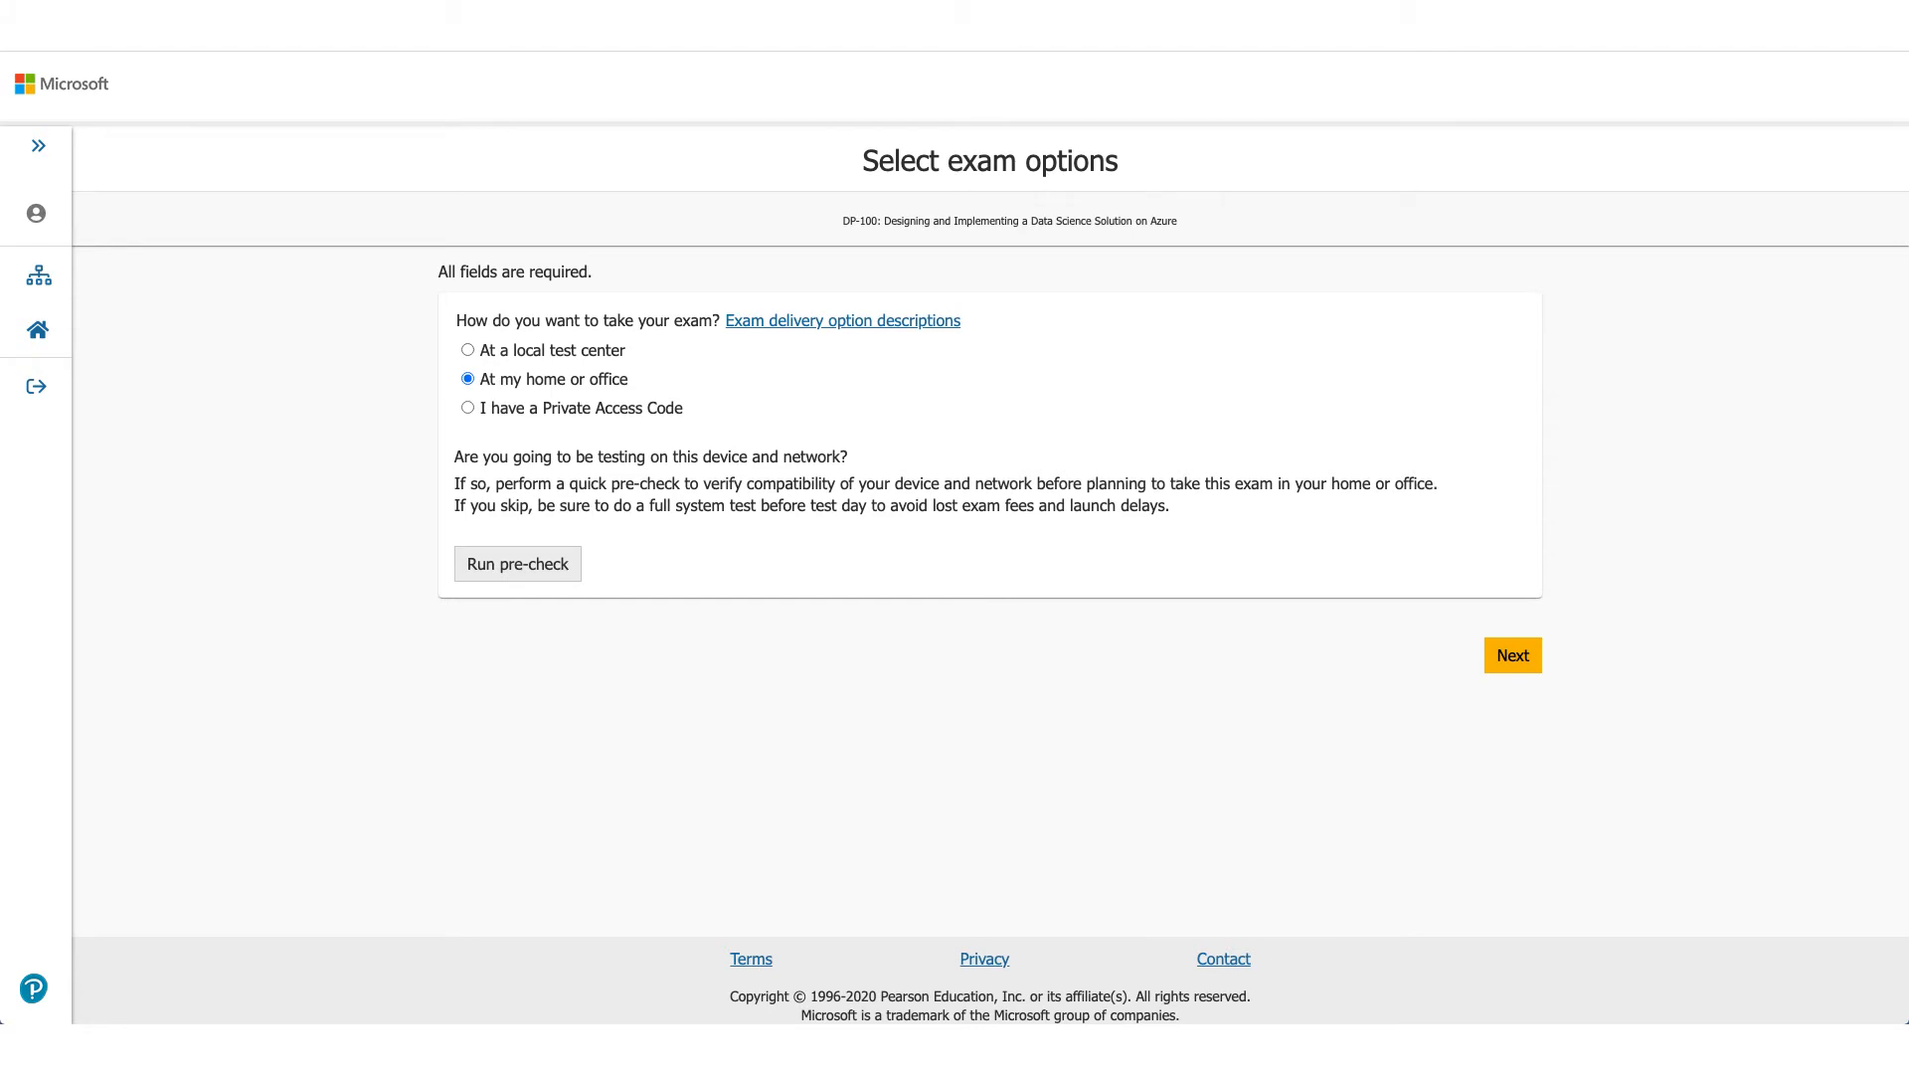
Step: Run the device and network pre-check for an at-home exam
{"action": "left_click", "coordinate": [517, 563]}
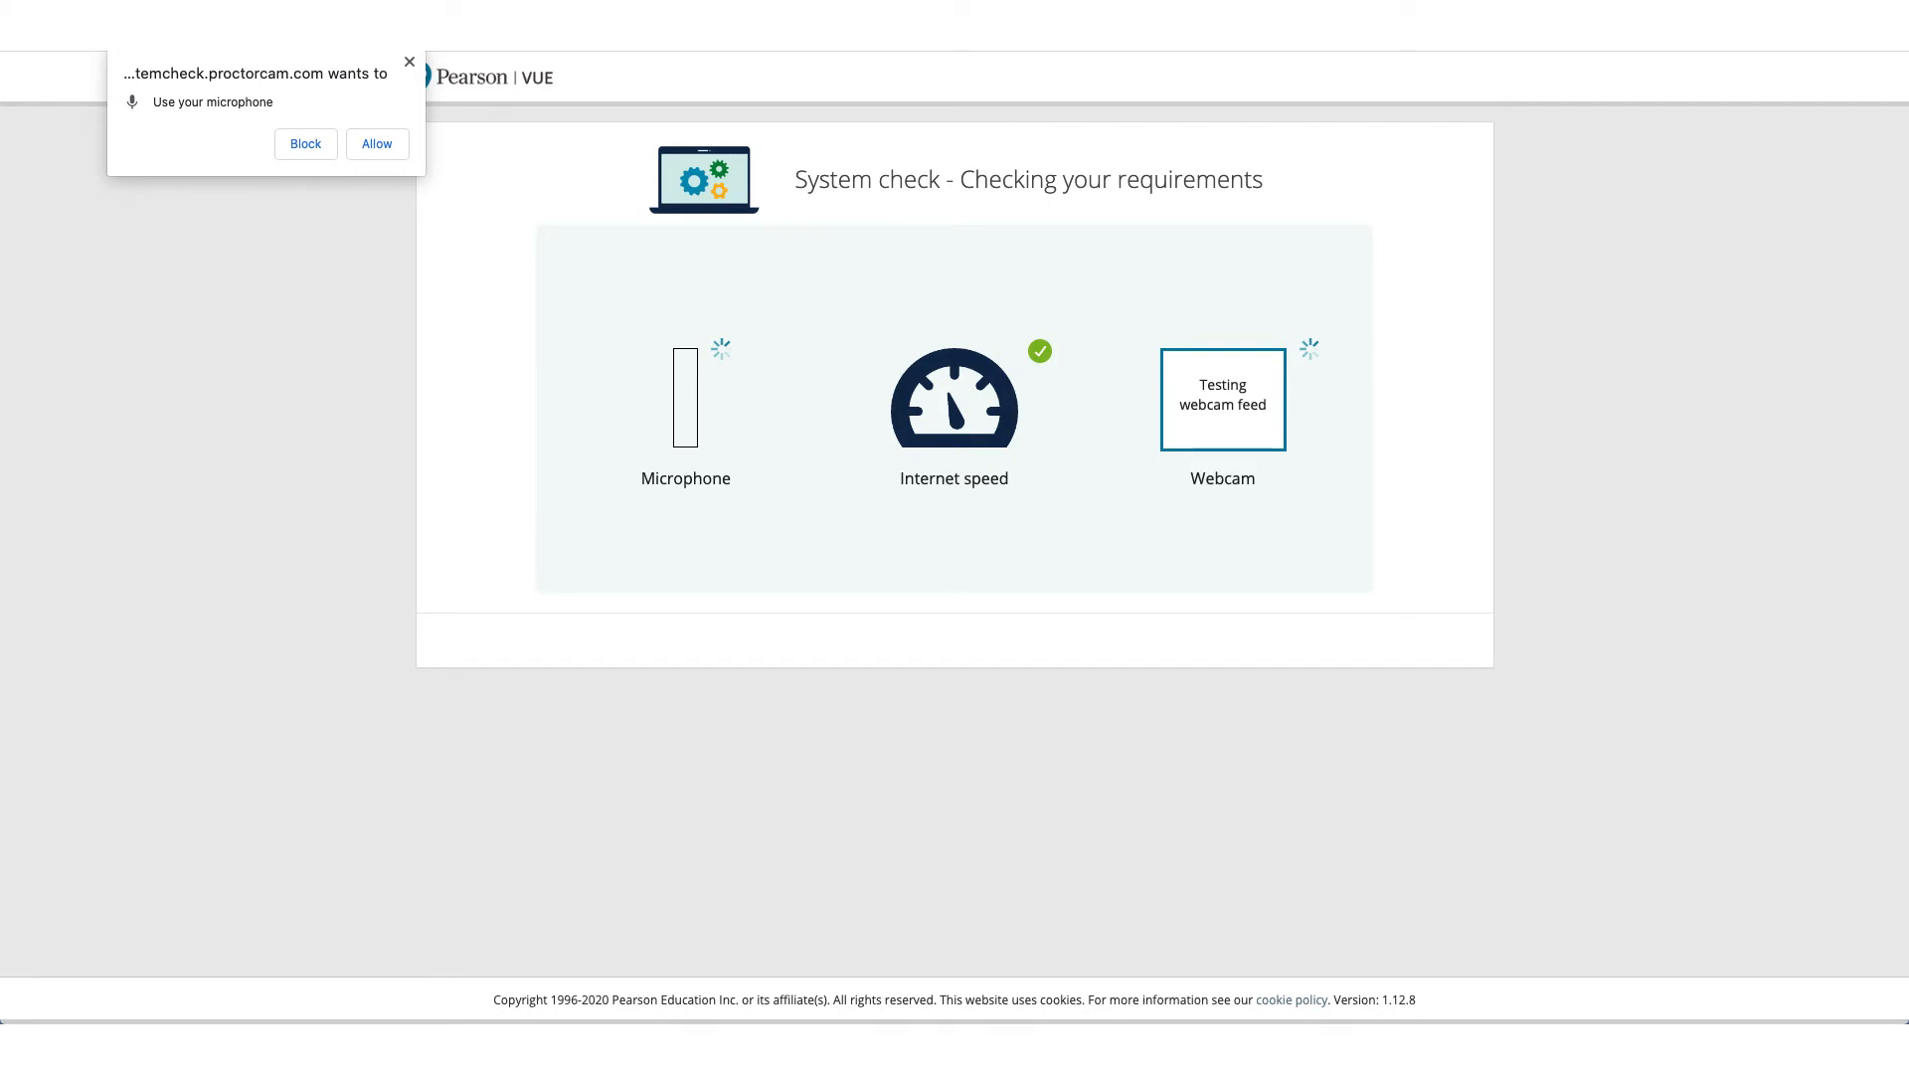
Step: Allow microphone and camera access so all three checks pass, then continue to policies
{"action": "left_click", "coordinate": [378, 143]}
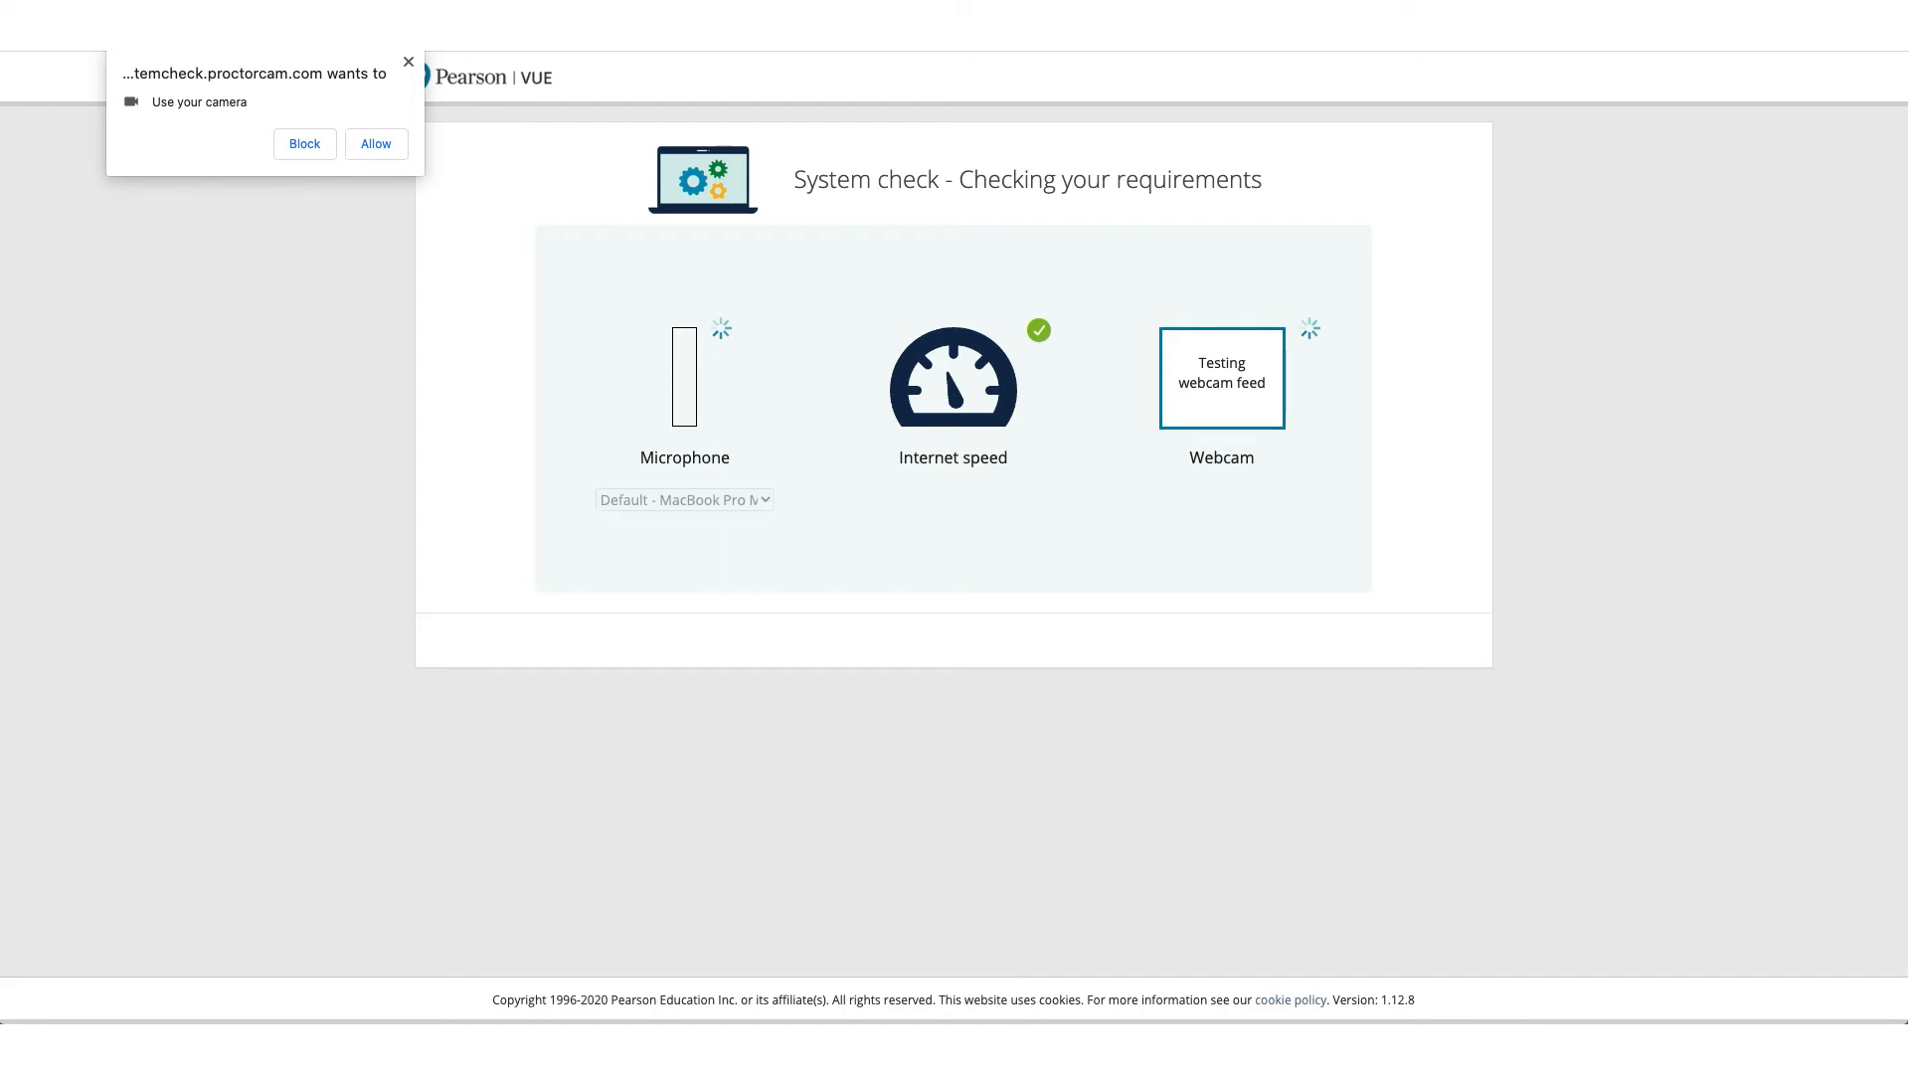
{"action": "left_click", "coordinate": [376, 143]}
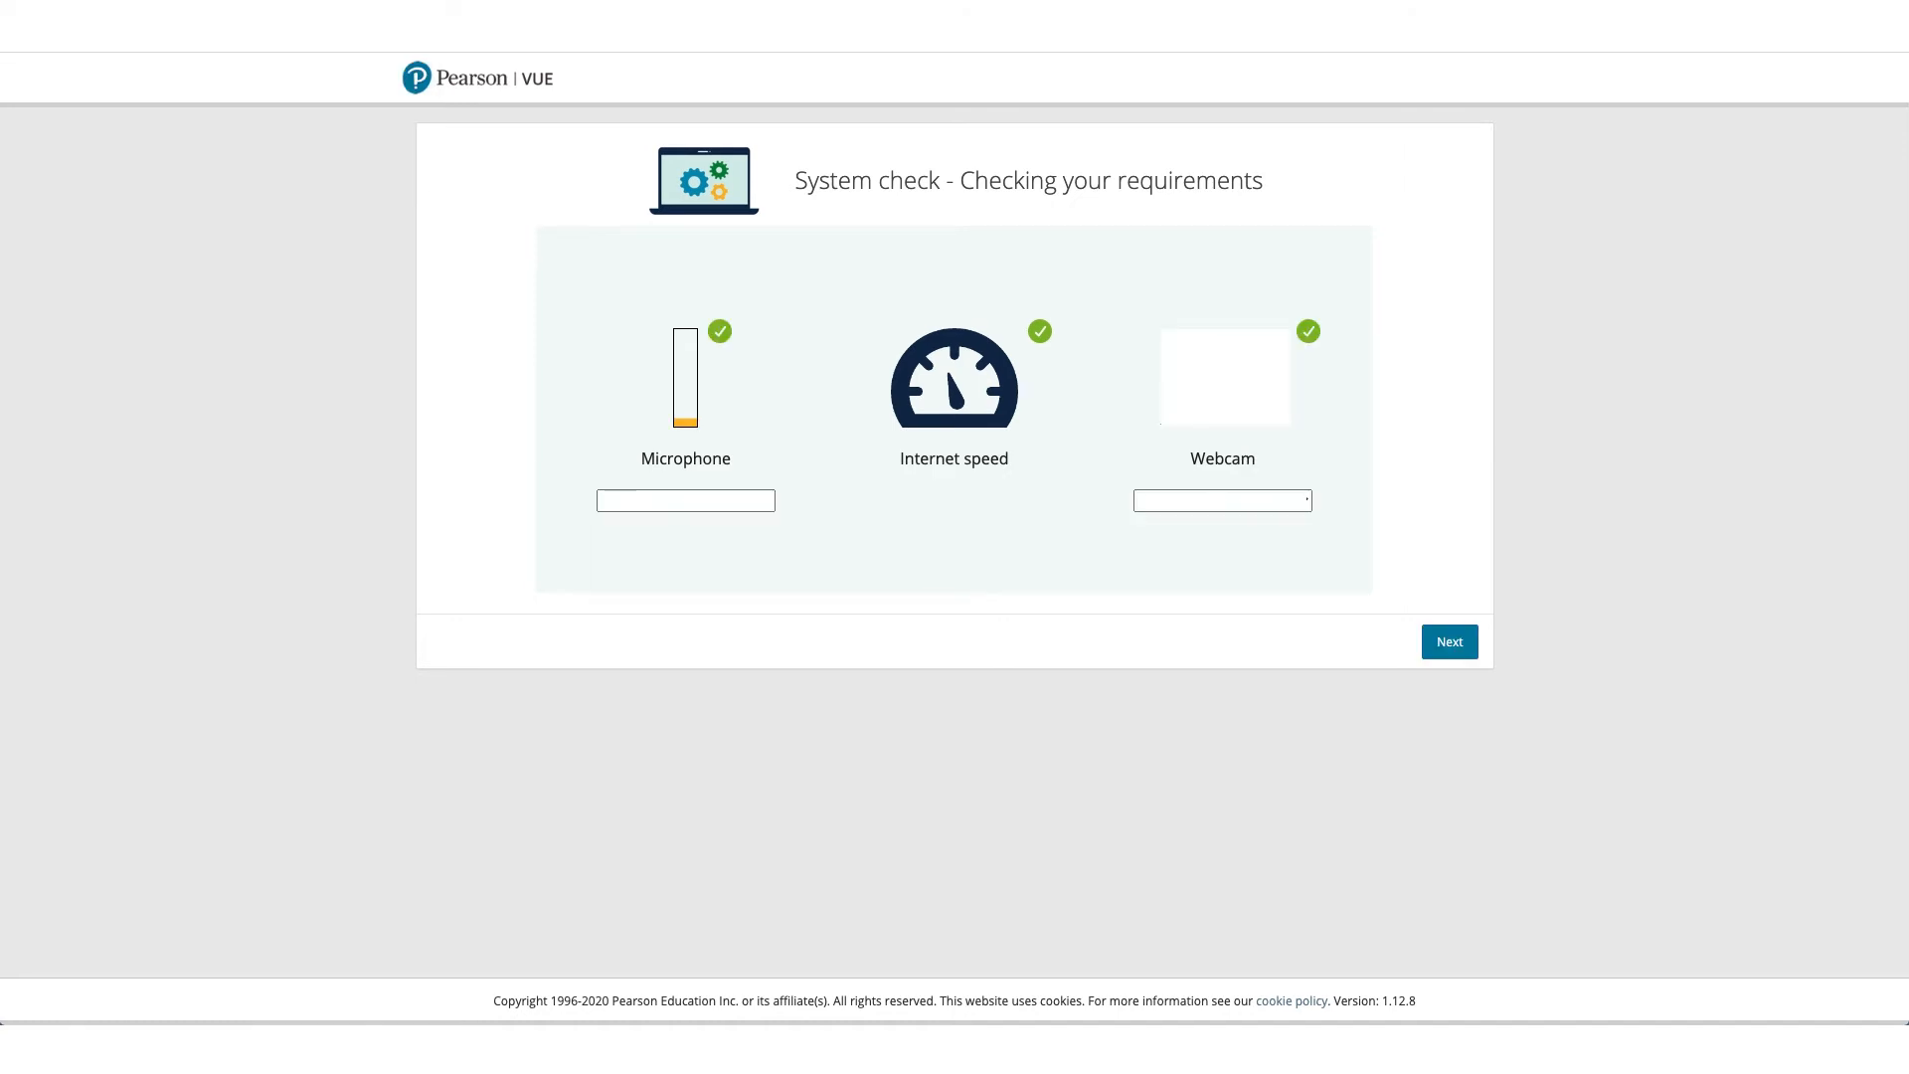
{"action": "left_click", "coordinate": [1450, 640]}
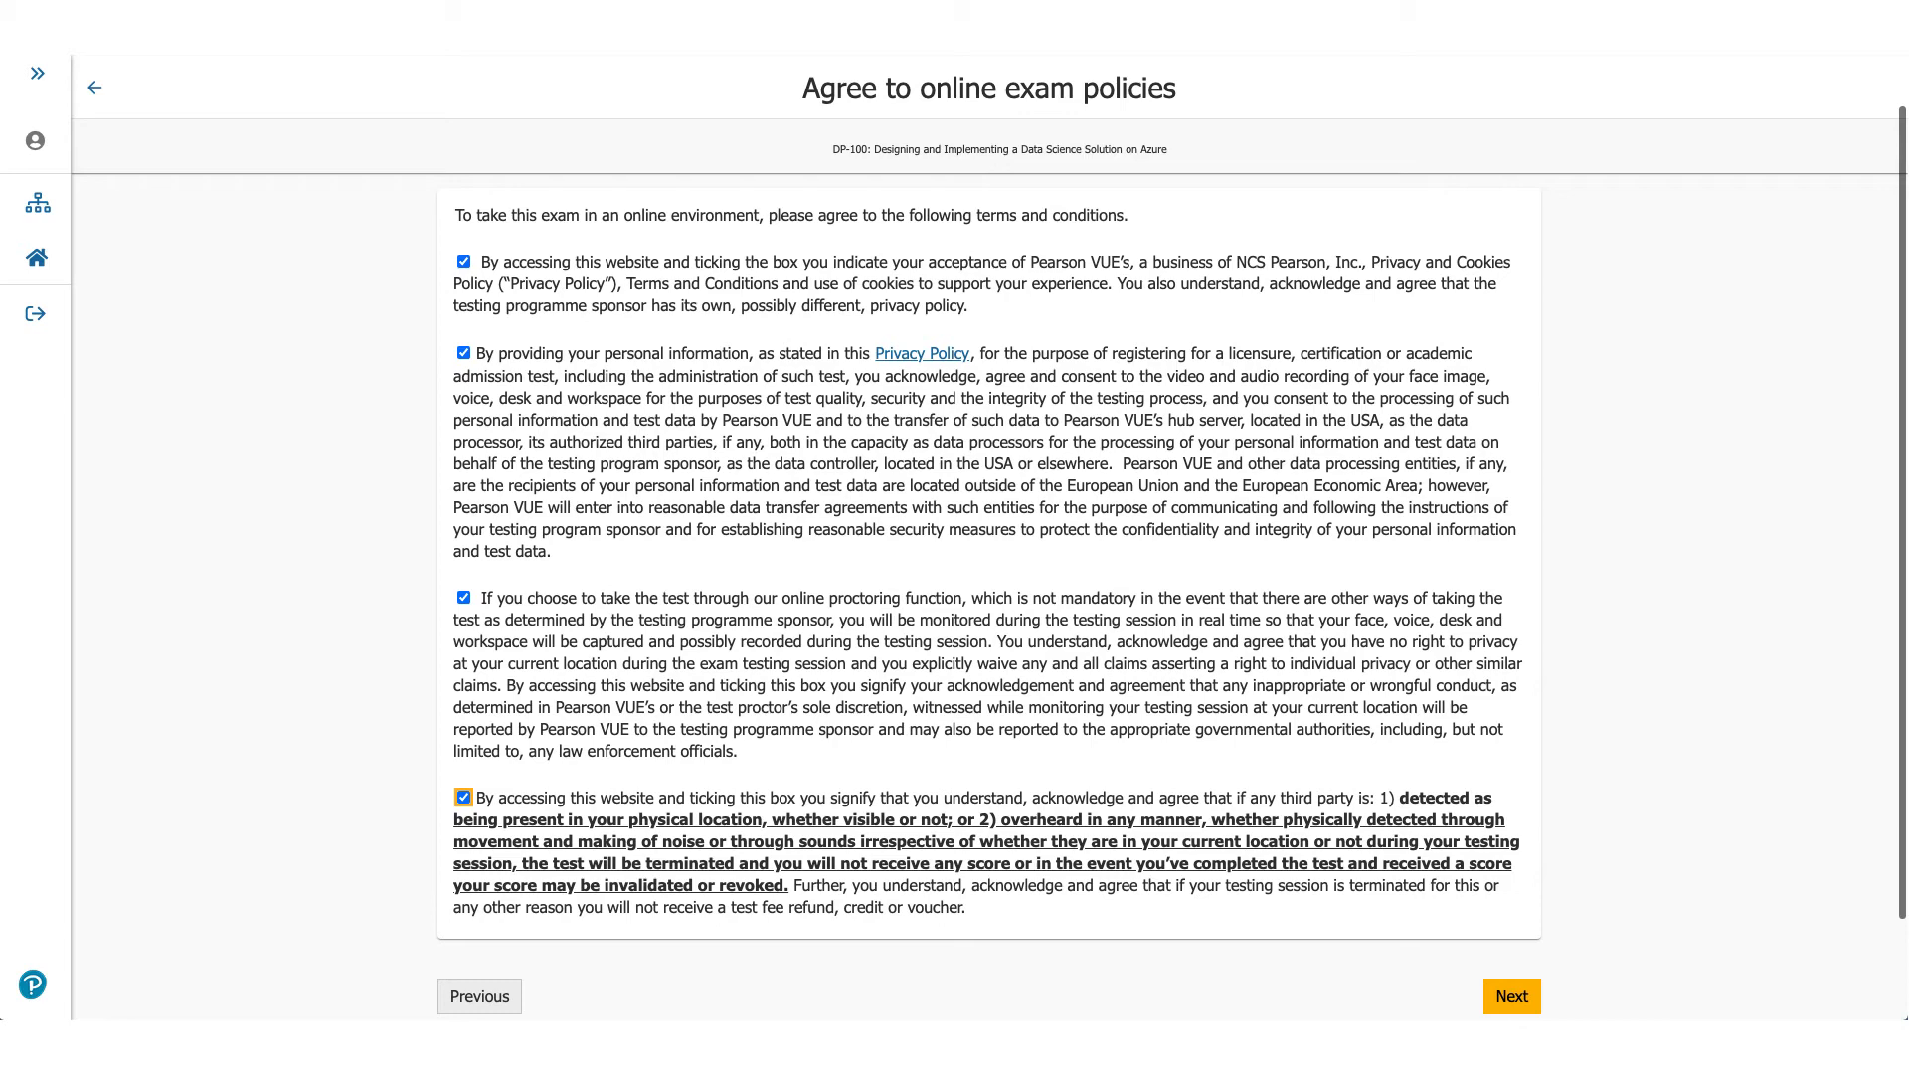
Step: Submit agreement to all online exam policies and reach exam language selection
{"action": "left_click", "coordinate": [1512, 997]}
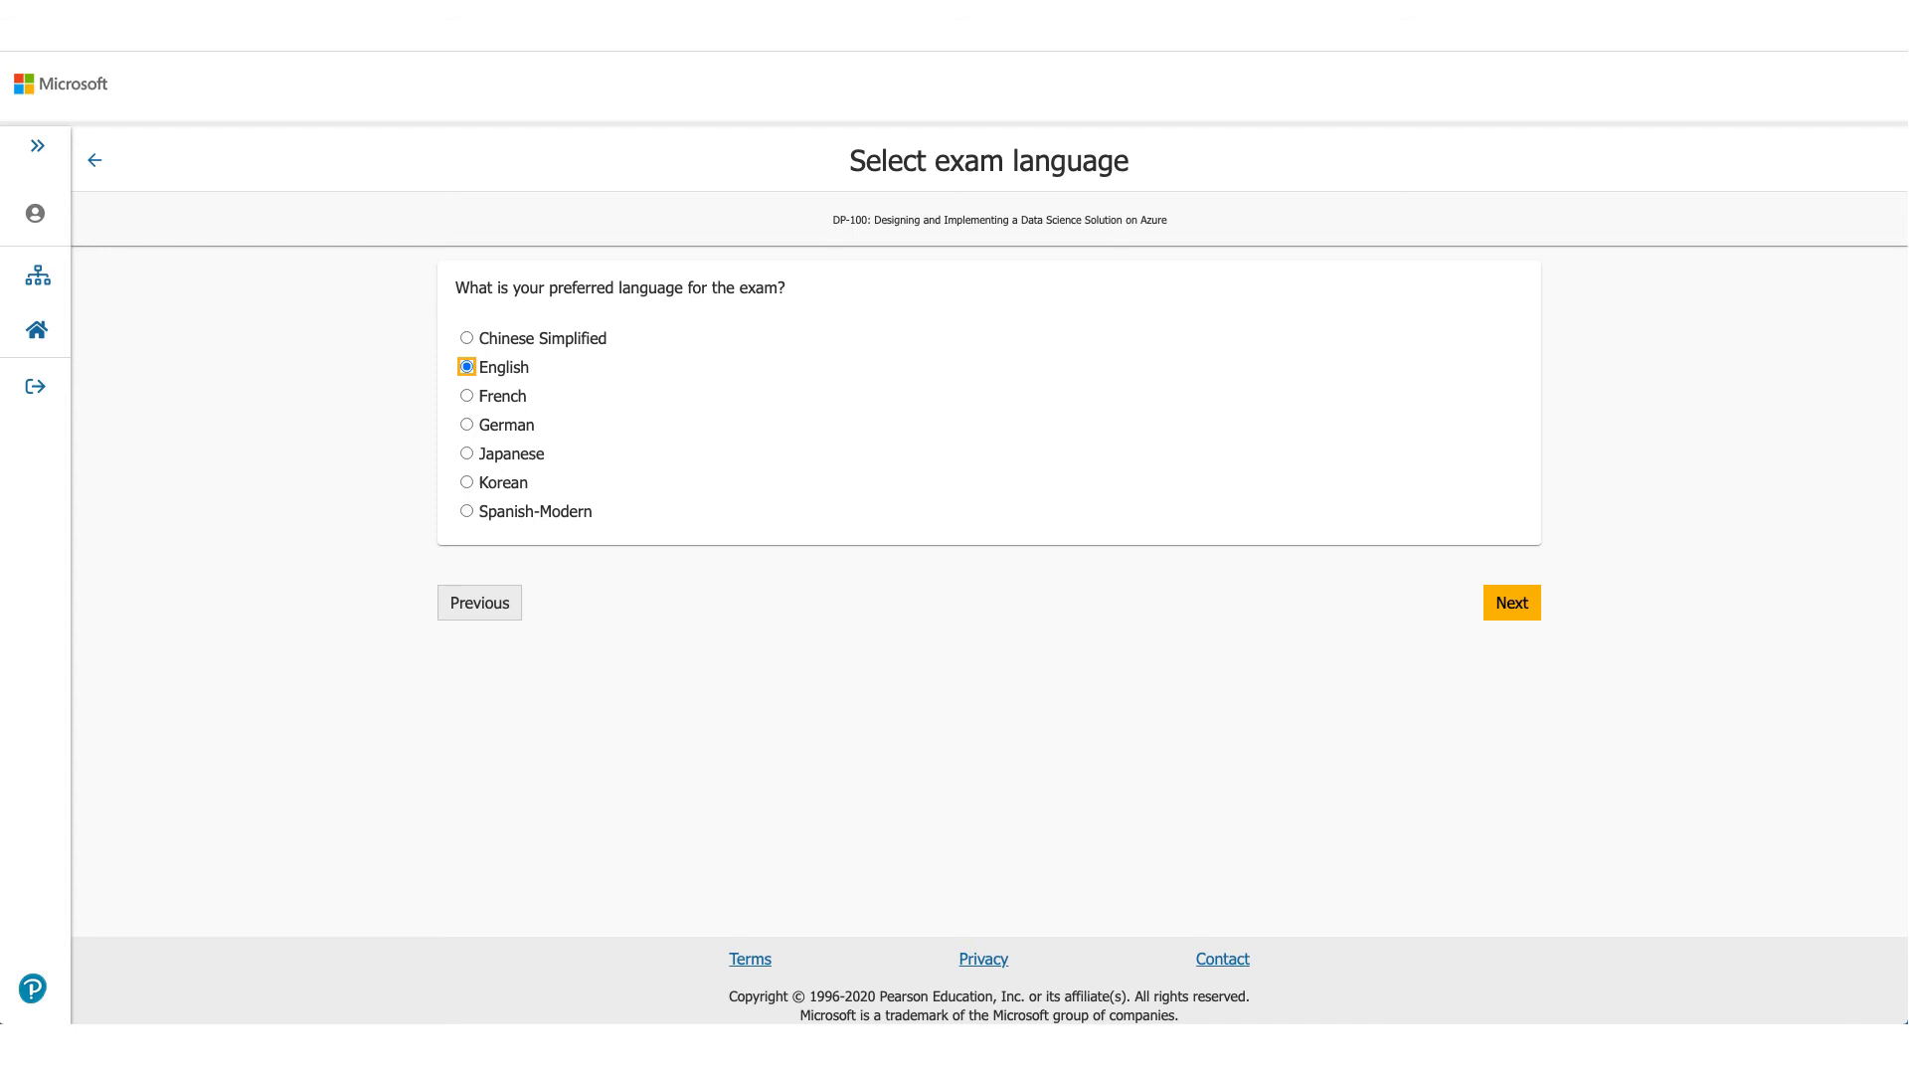
Step: Confirm English as the exam language and continue to proctor language
{"action": "left_click", "coordinate": [1511, 602]}
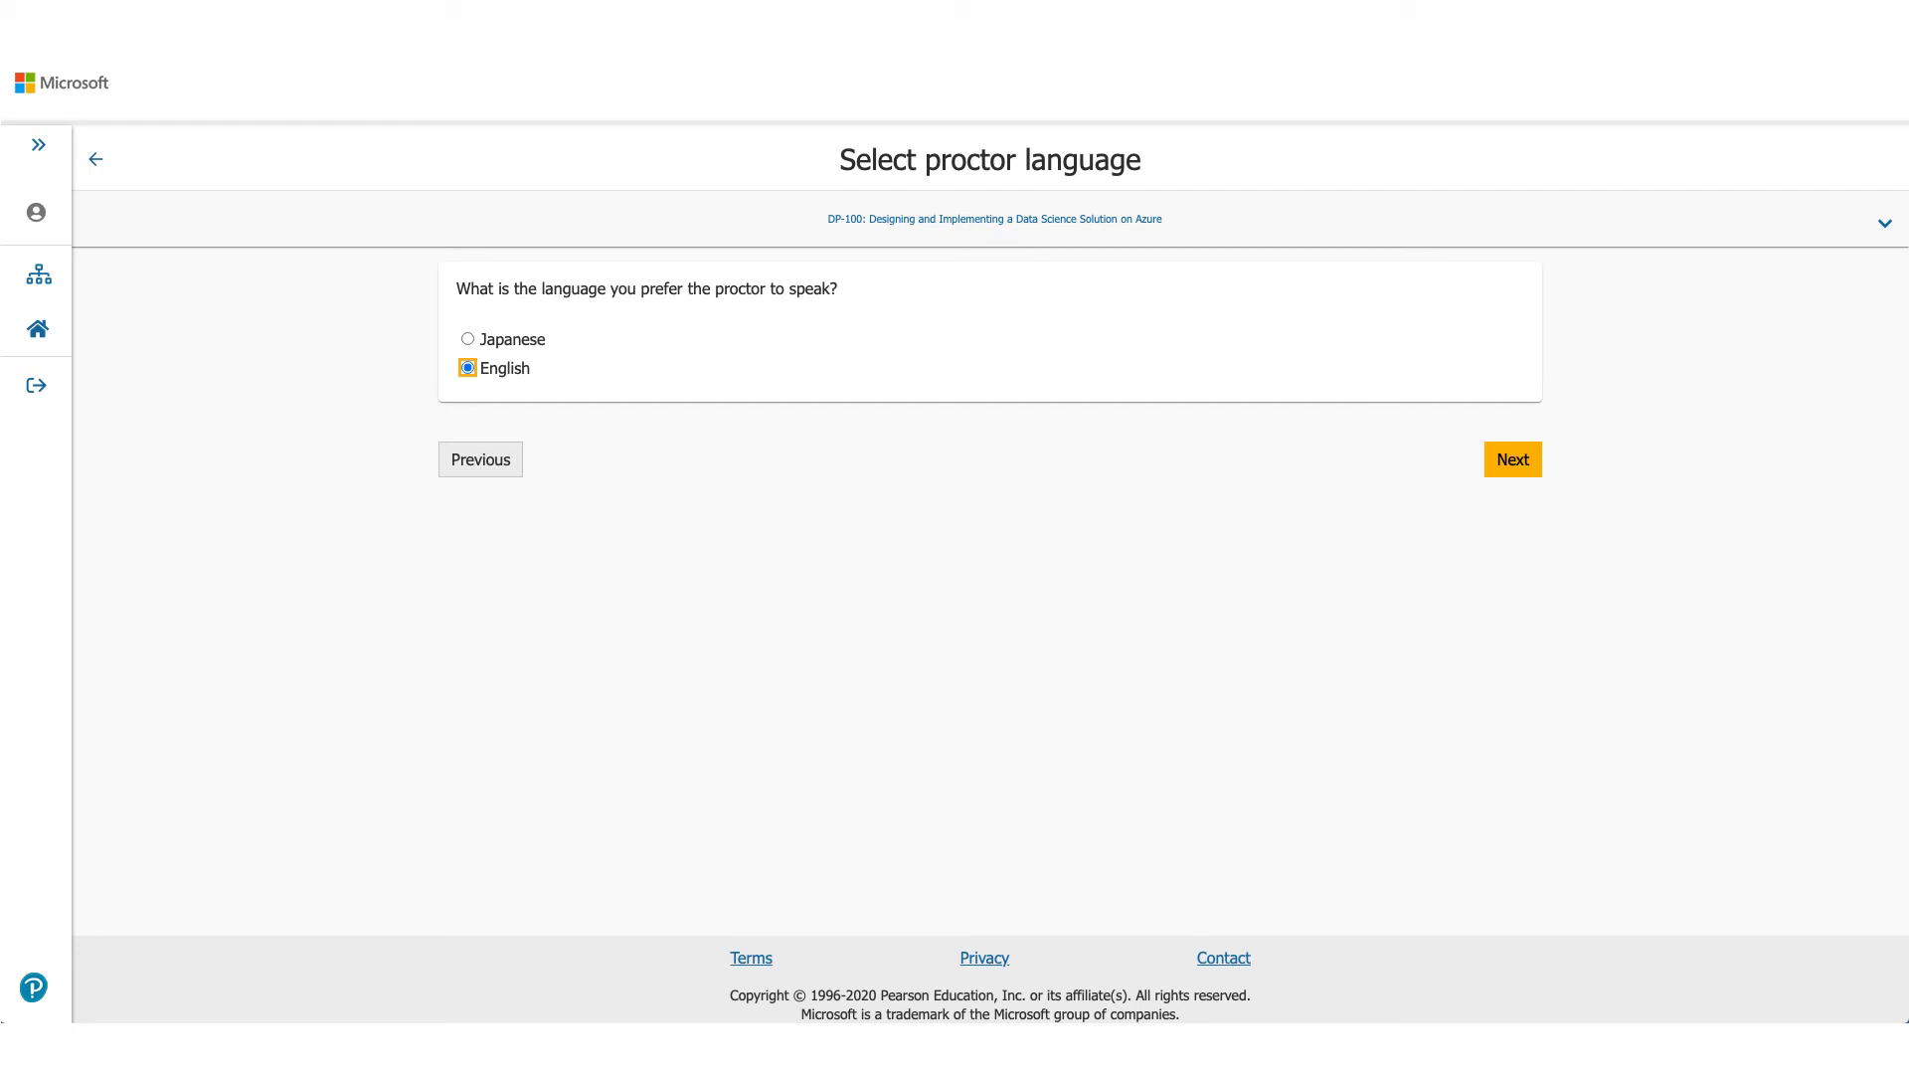
Step: Confirm English as the proctor language, reaching the January 31, 2021 appointment calendar
{"action": "left_click", "coordinate": [1511, 460]}
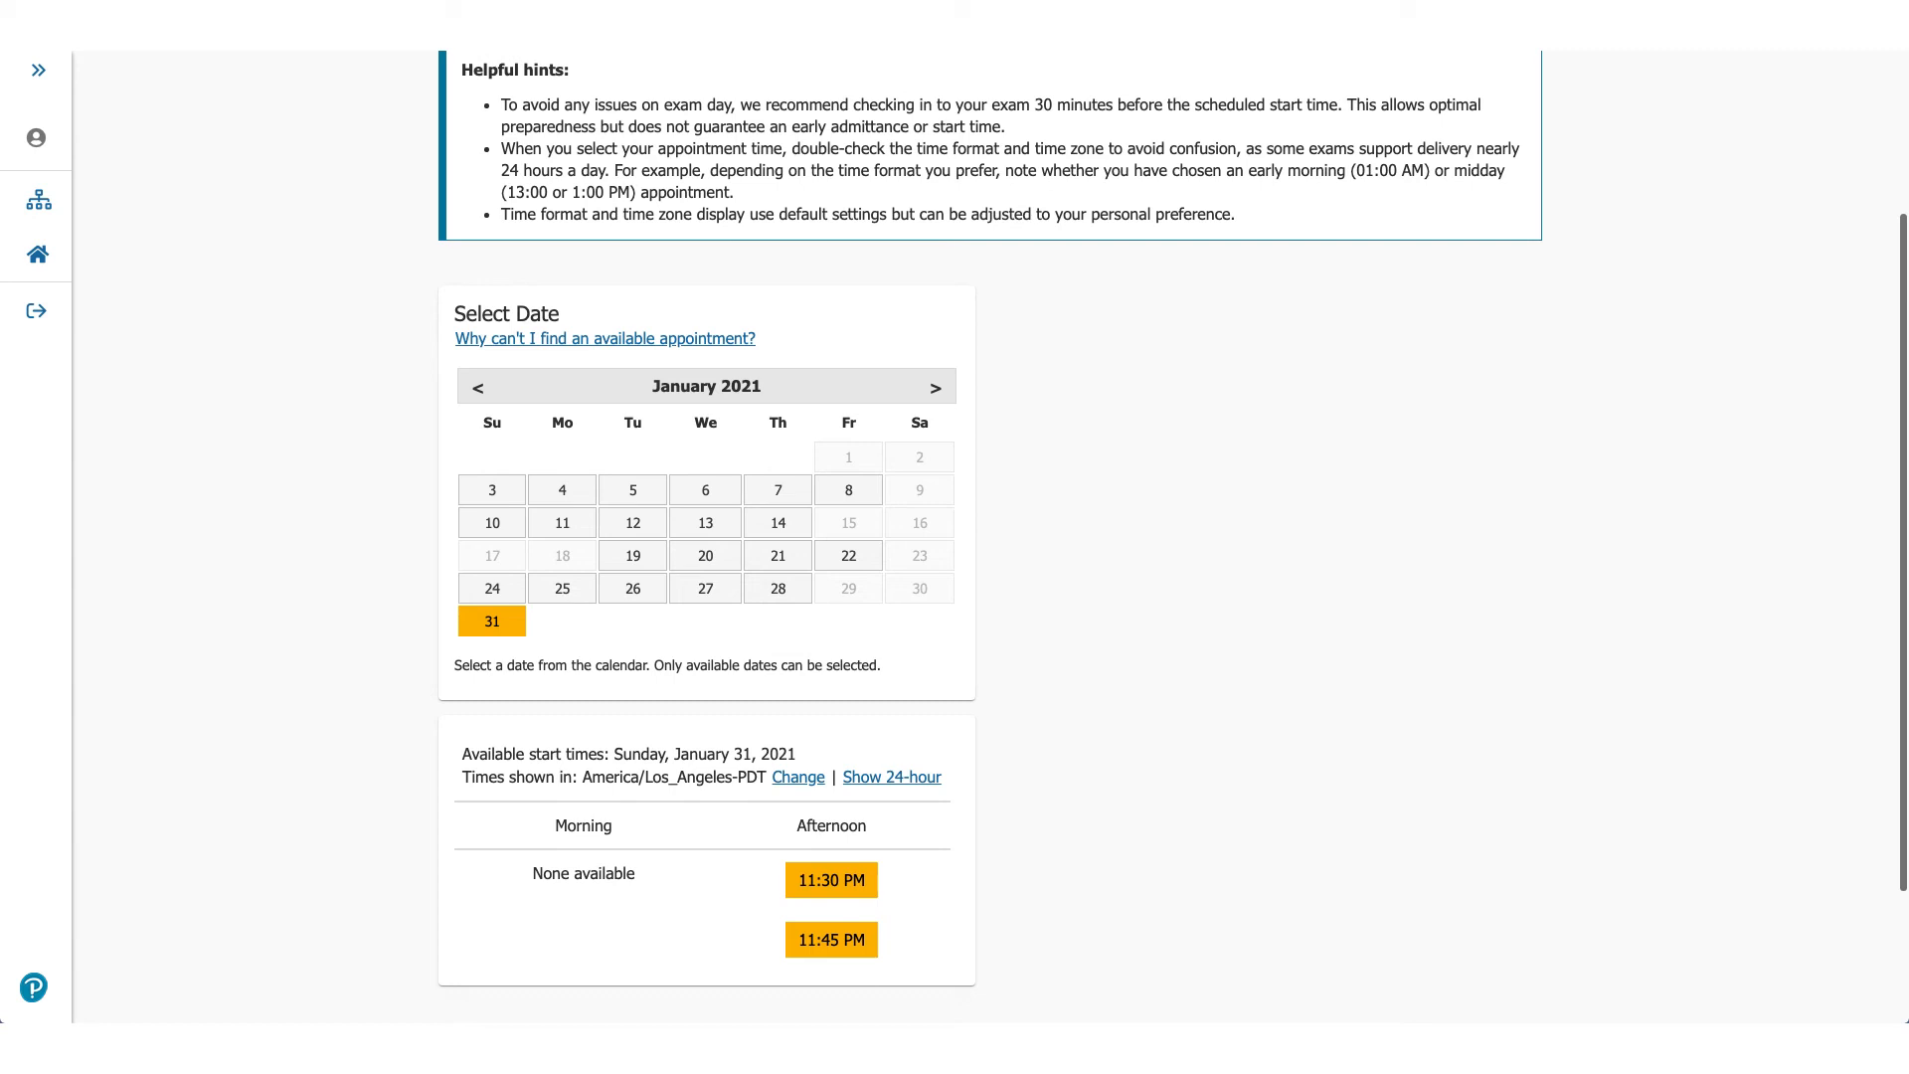
Step: Book an afternoon start time, confirm the cart Total Due is USD 0.00, and proceed to checkout
{"action": "left_click", "coordinate": [831, 879]}
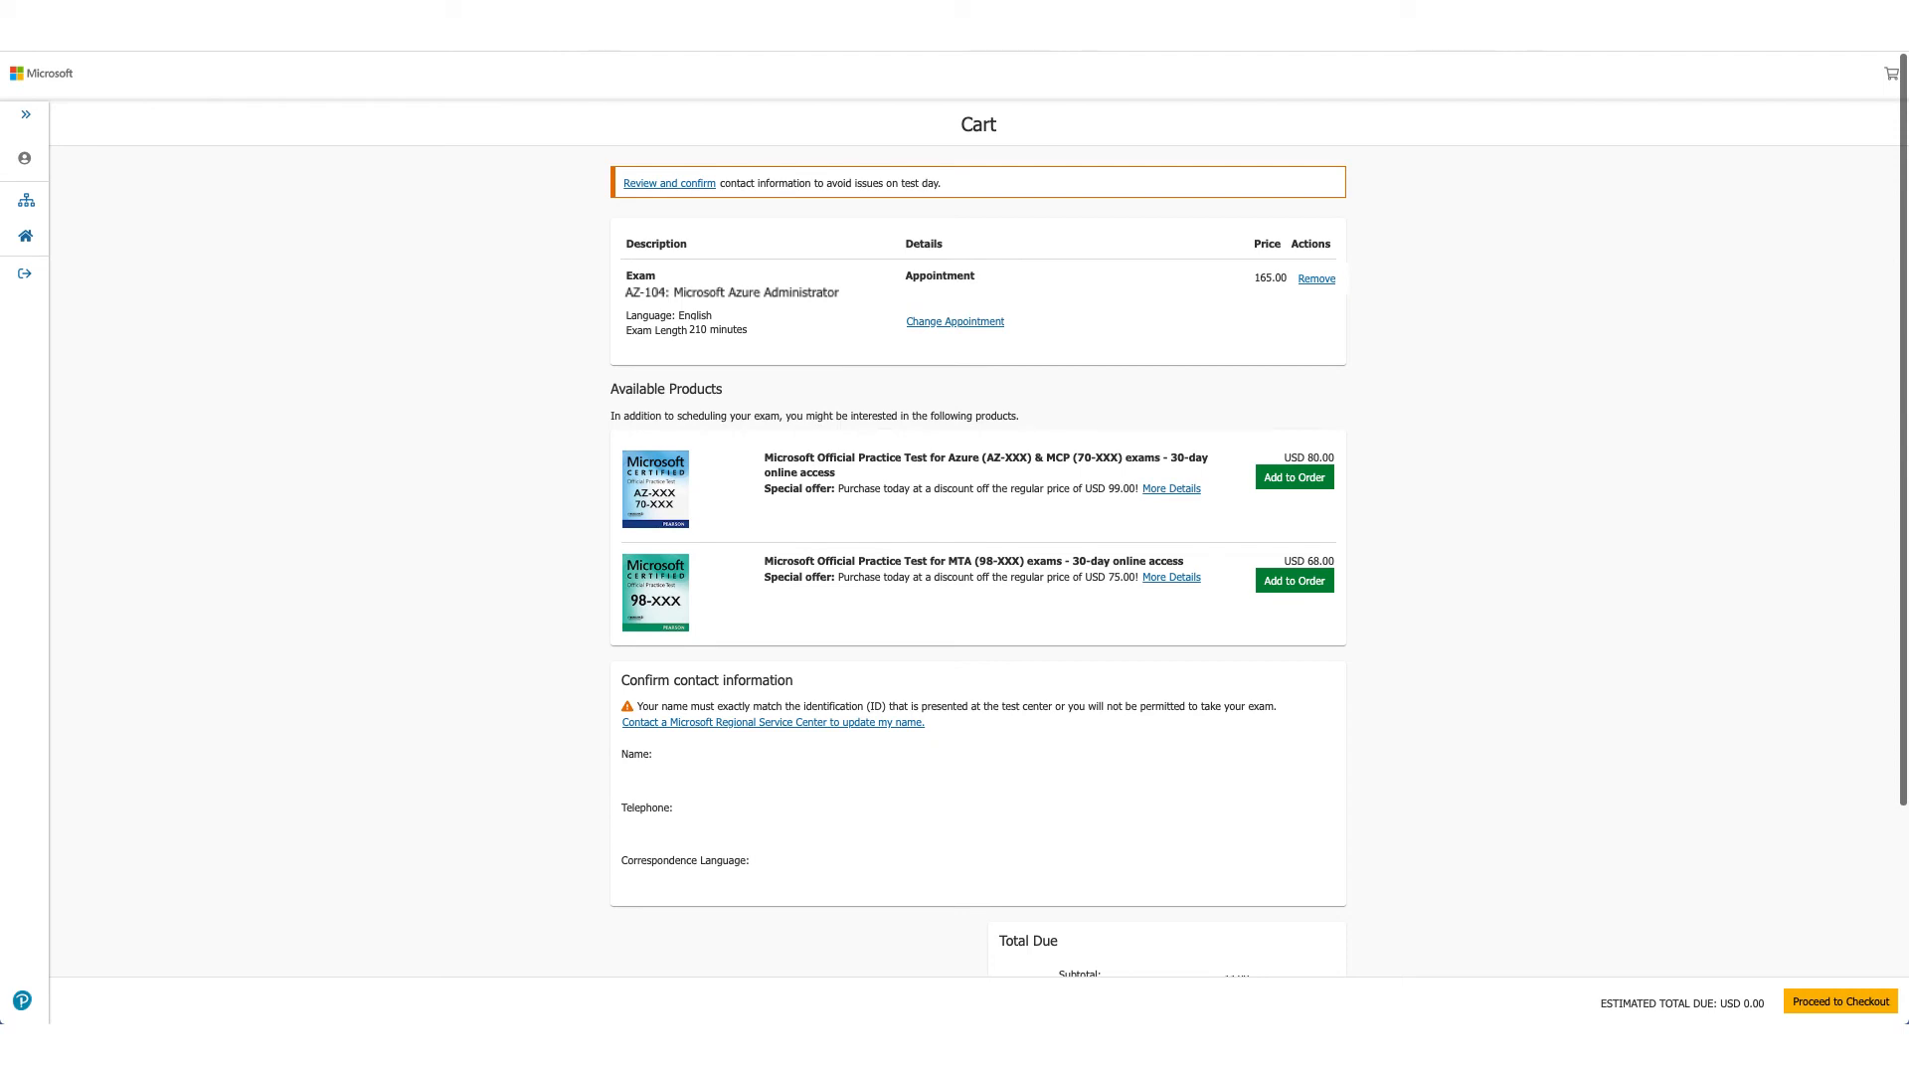
{"action": "scroll", "scroll_direction": "down", "scroll_amount": 3}
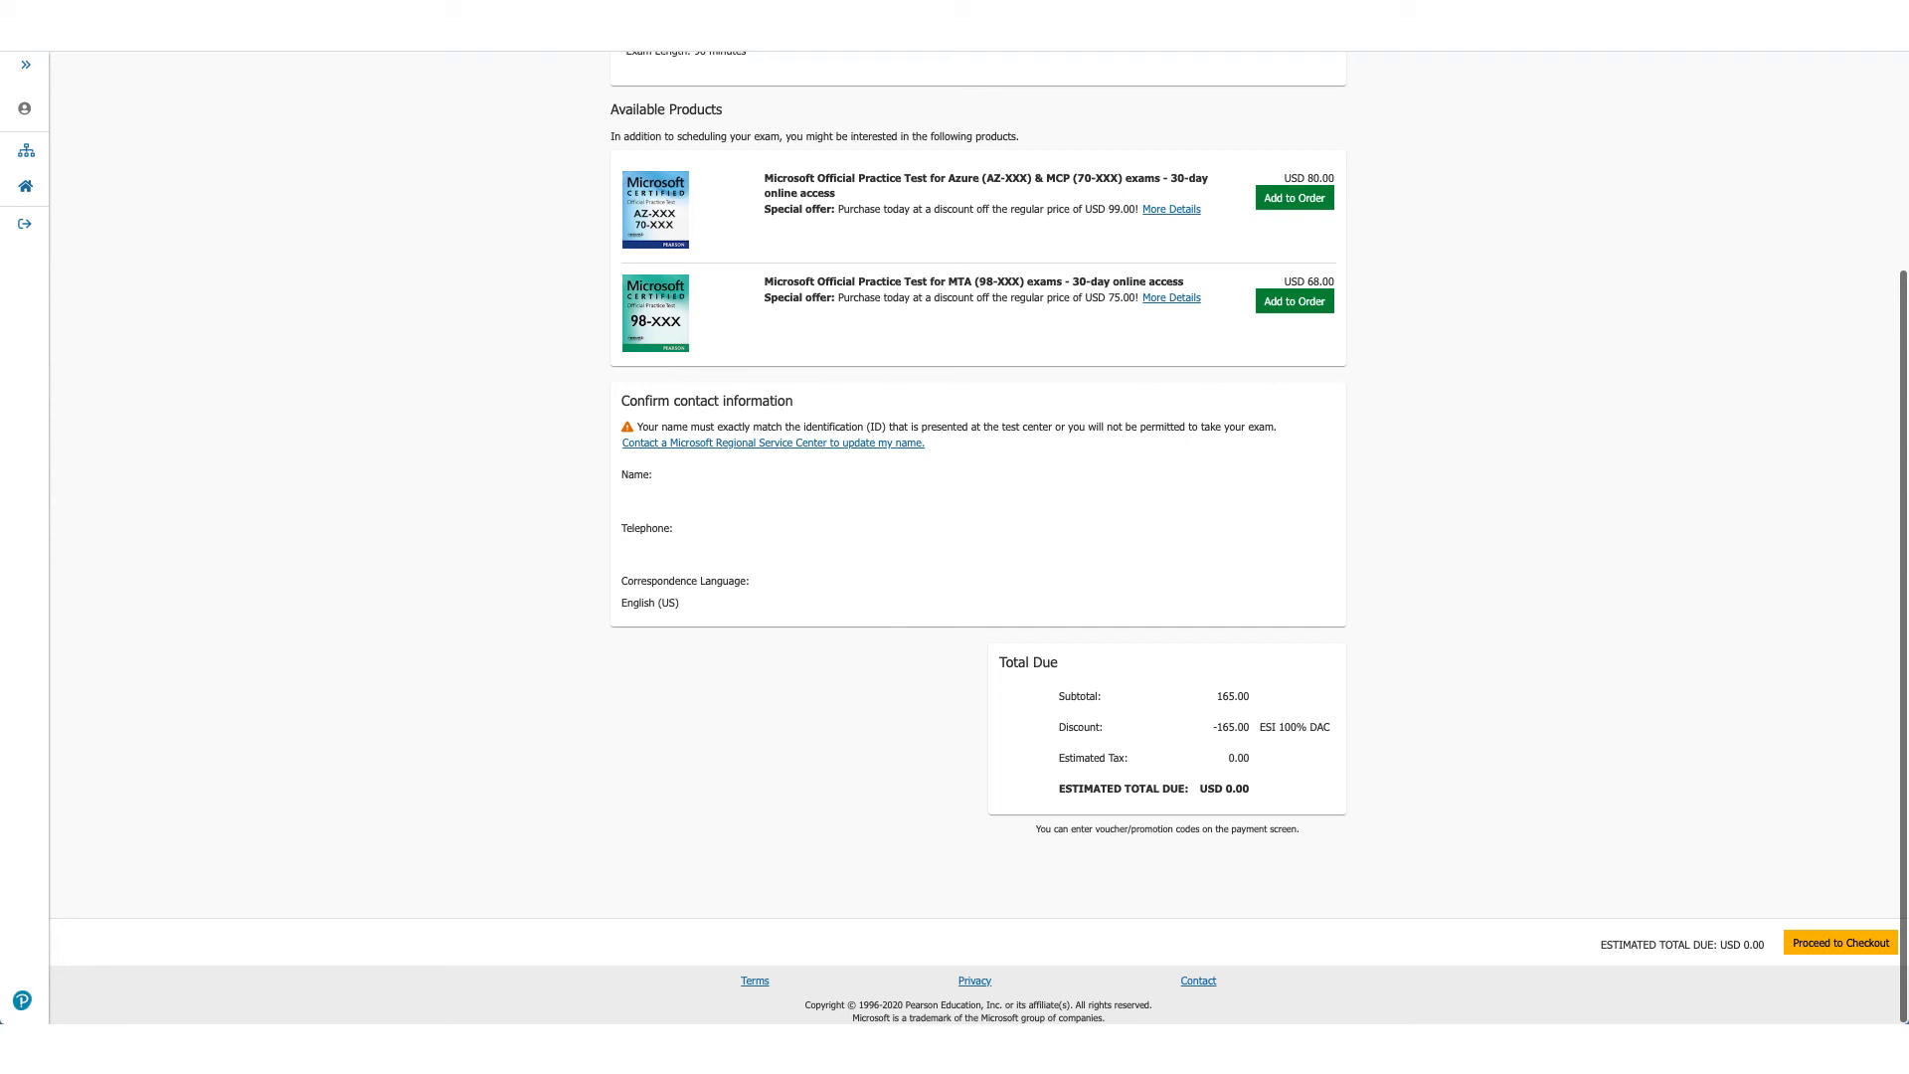
{"action": "left_click", "coordinate": [1840, 942]}
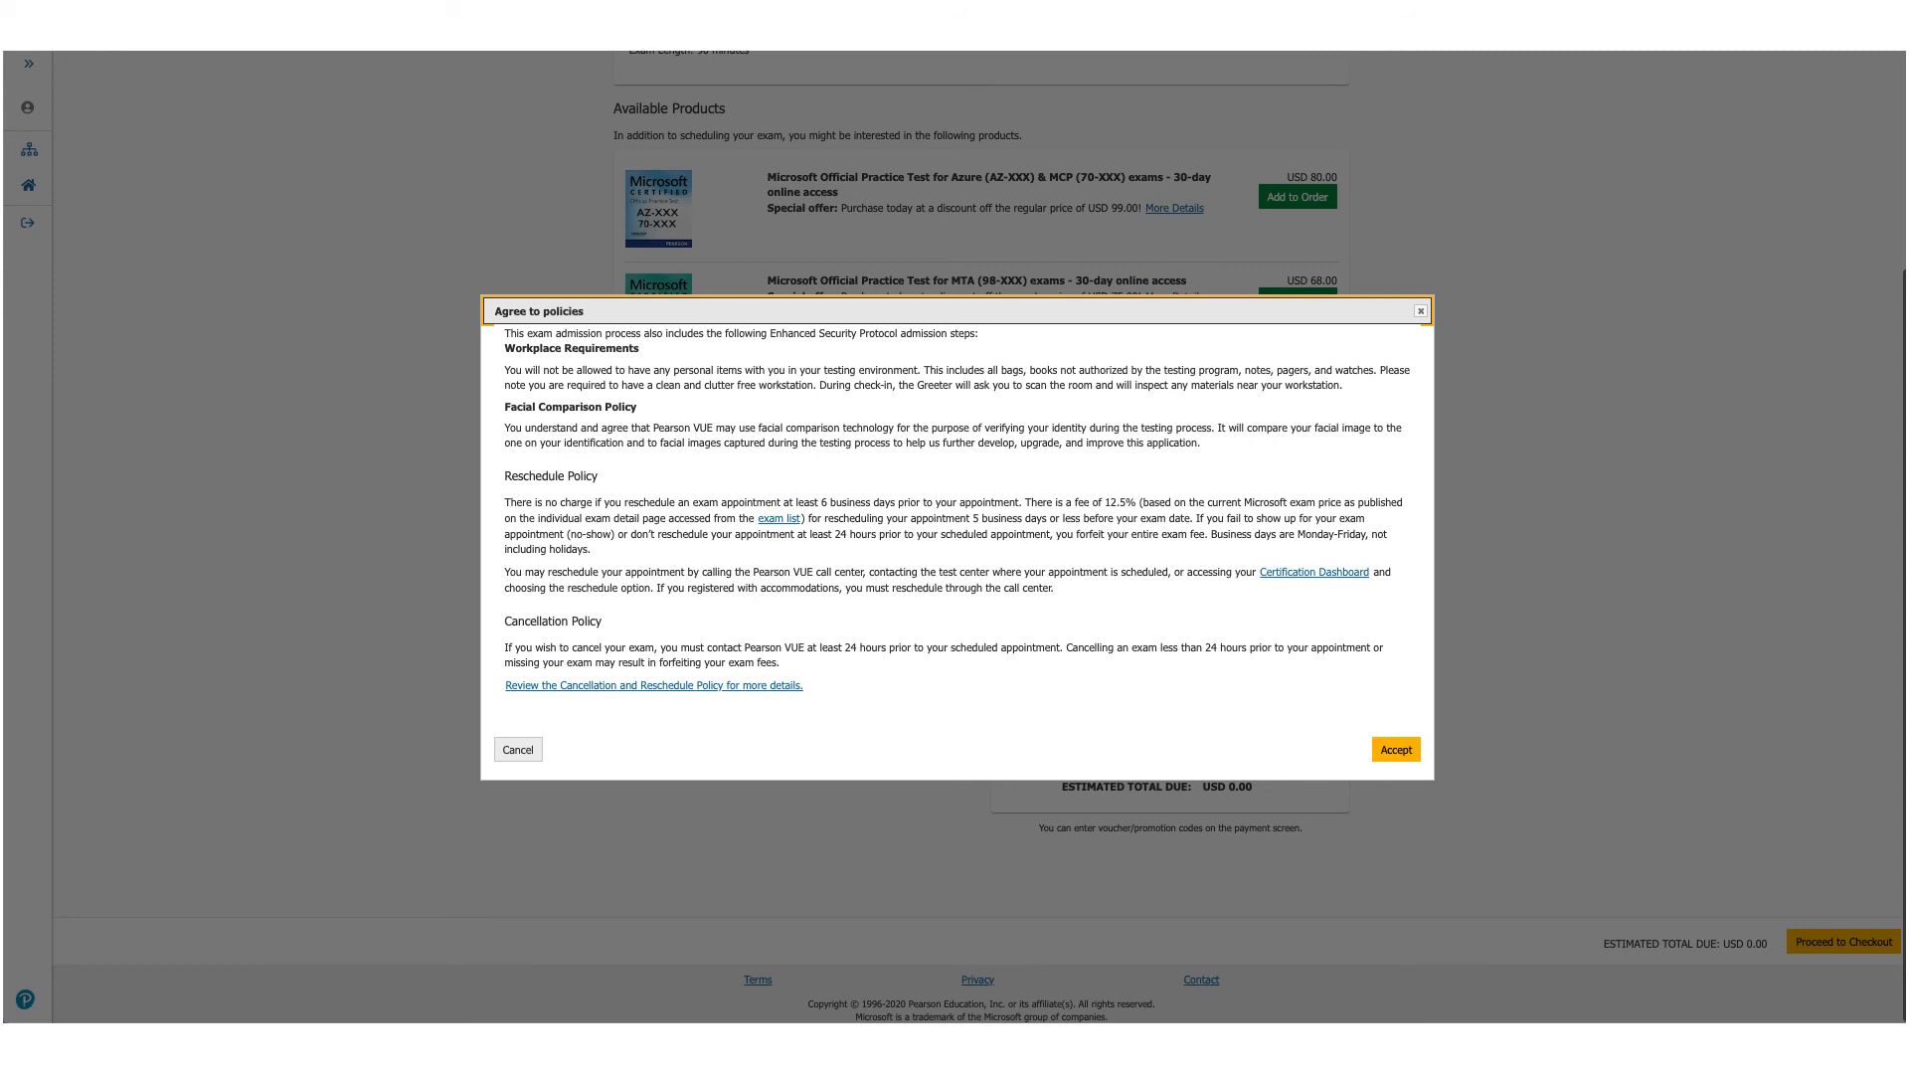
Step: Accept the admission, reschedule and cancellation policies to reach Enter payment and billing
{"action": "left_click", "coordinate": [1396, 747]}
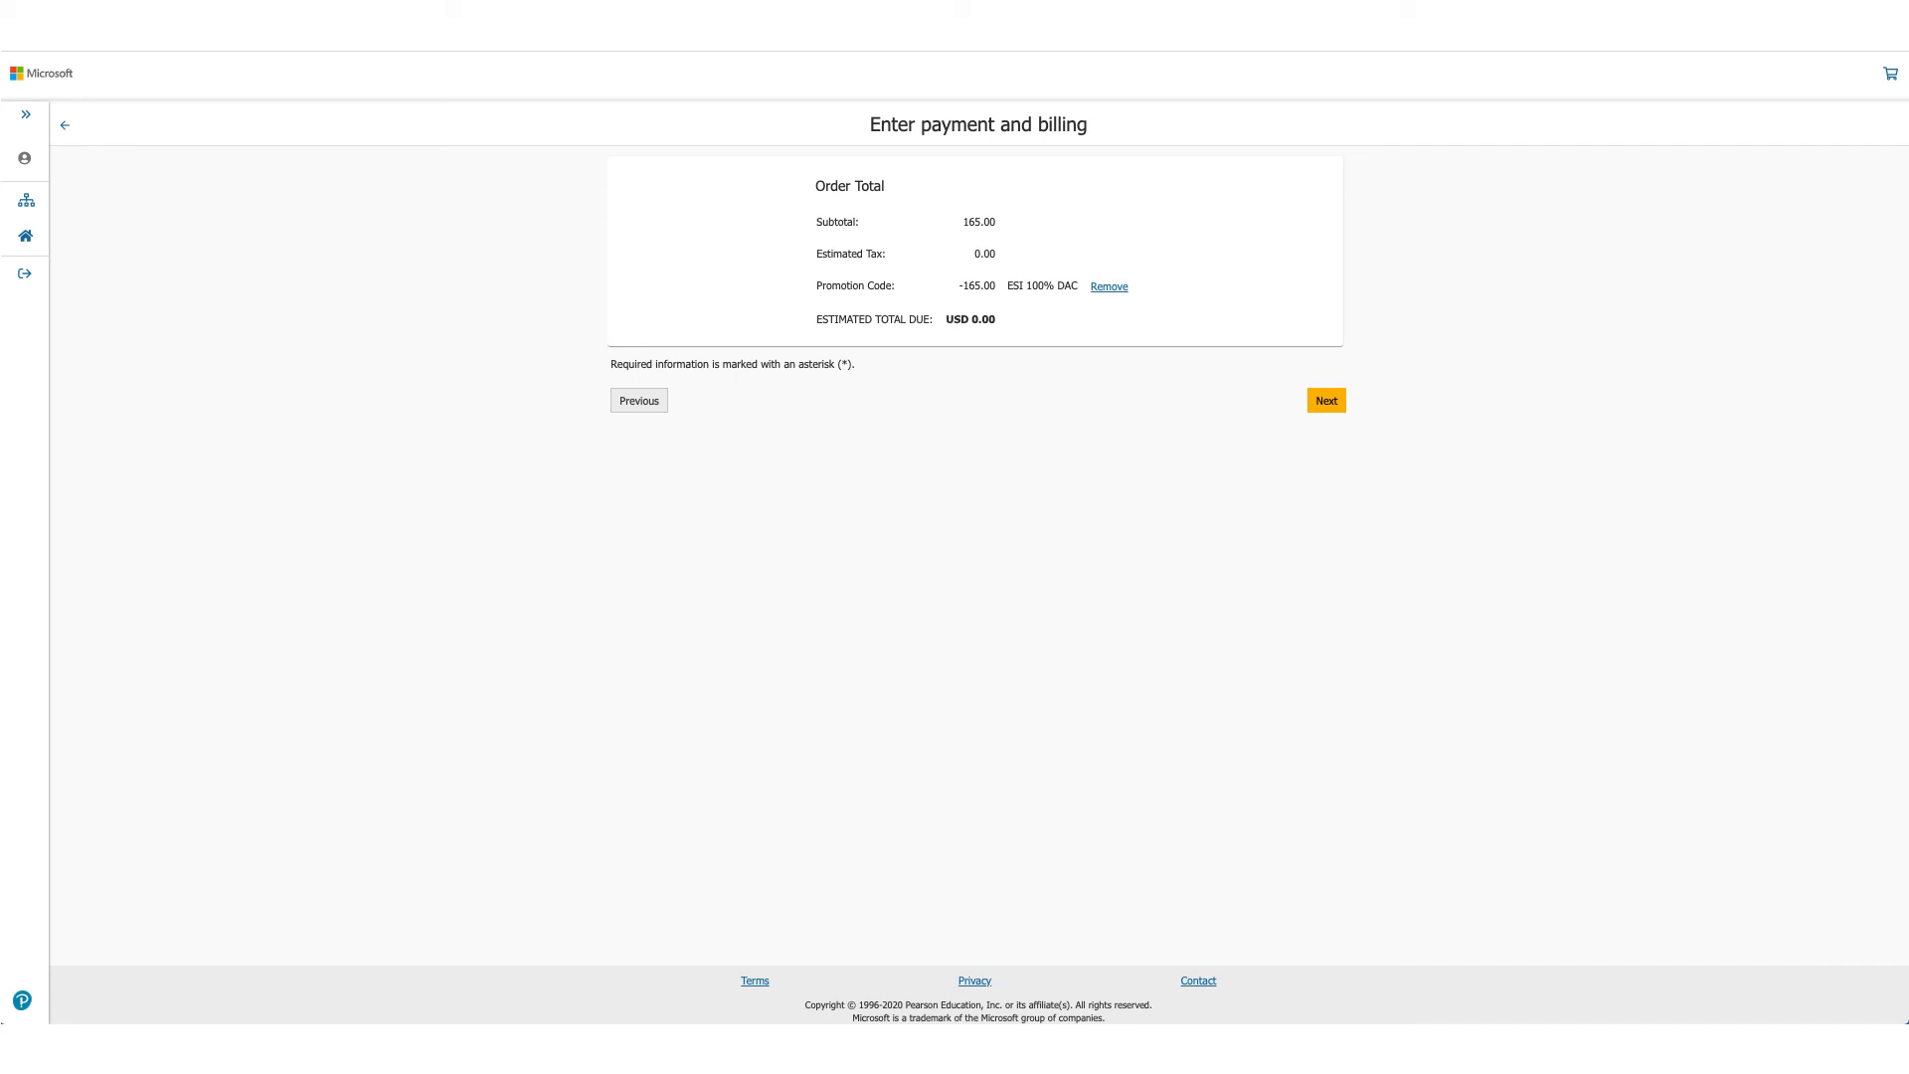
Step: Continue past payment and submit the DP-100 order on the Almost there page at USD 0.00
{"action": "left_click", "coordinate": [1327, 399]}
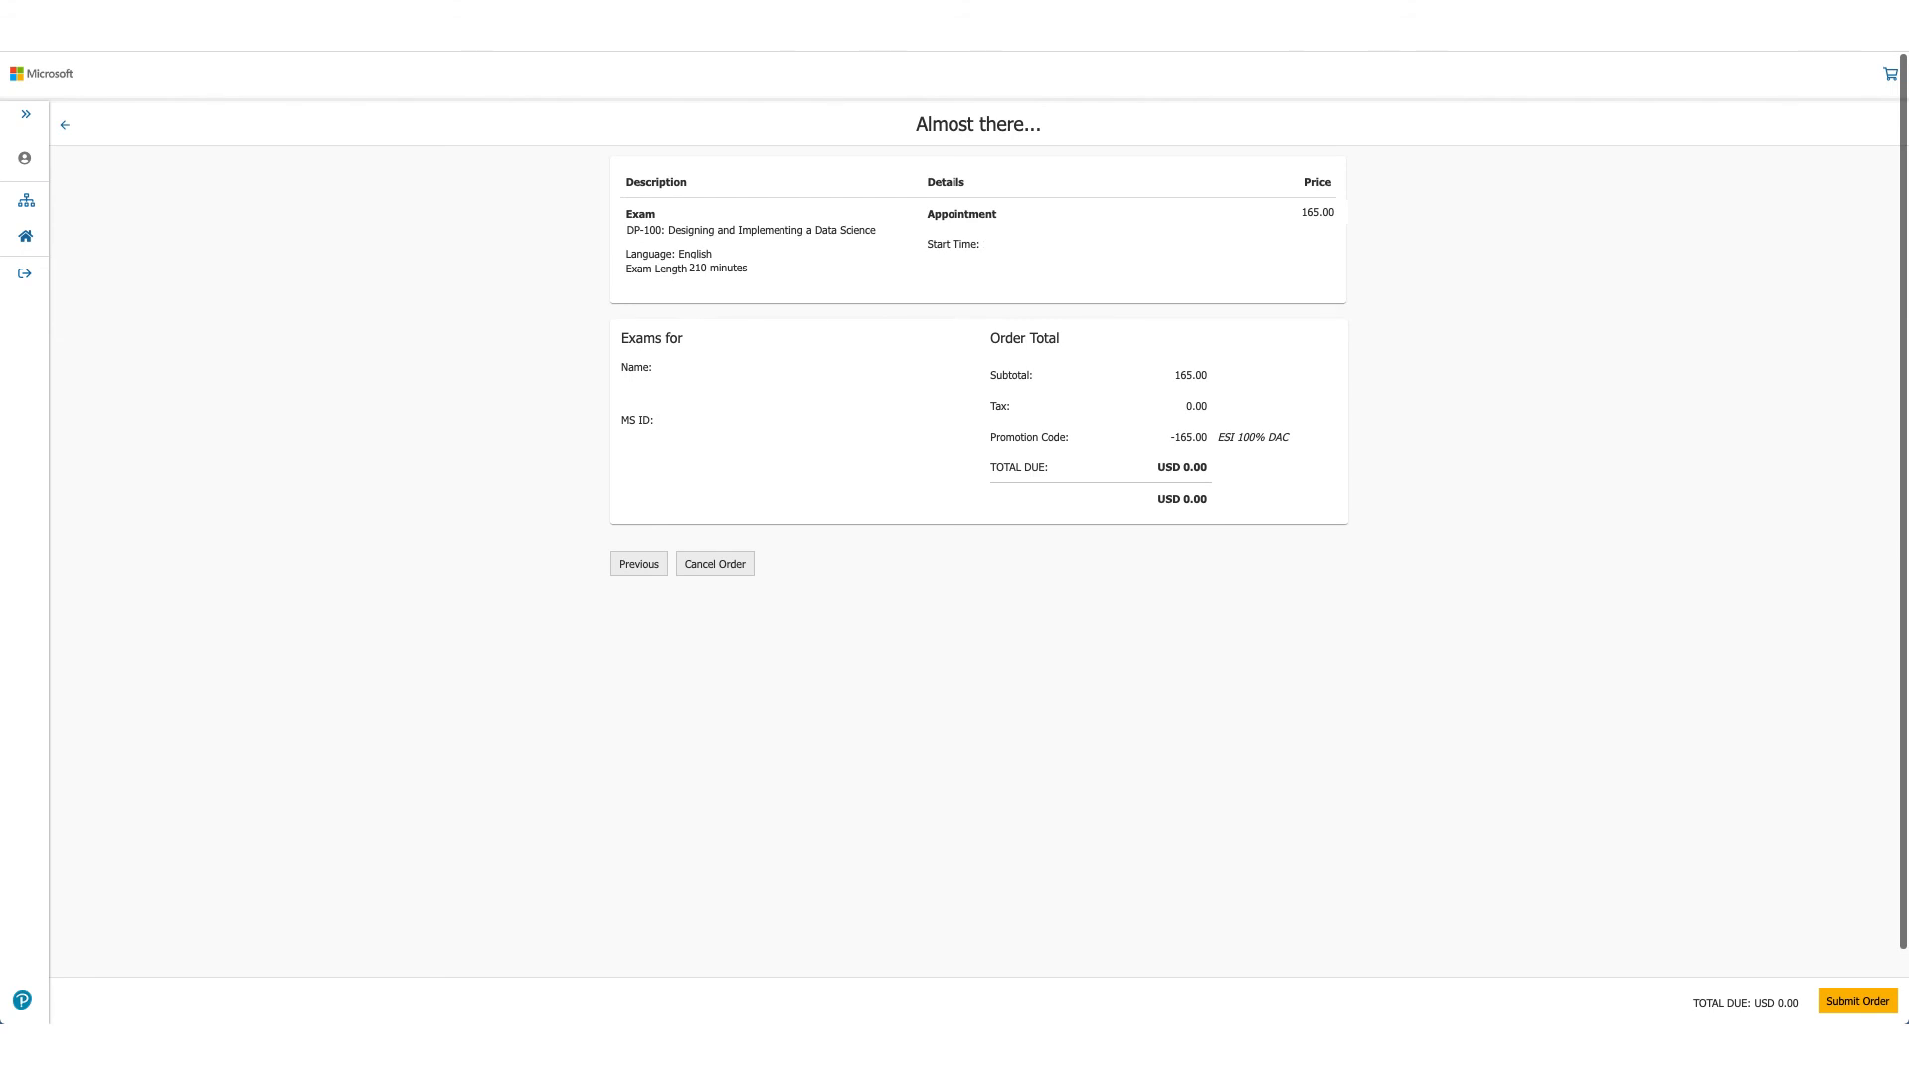
{"action": "left_click", "coordinate": [1858, 1001]}
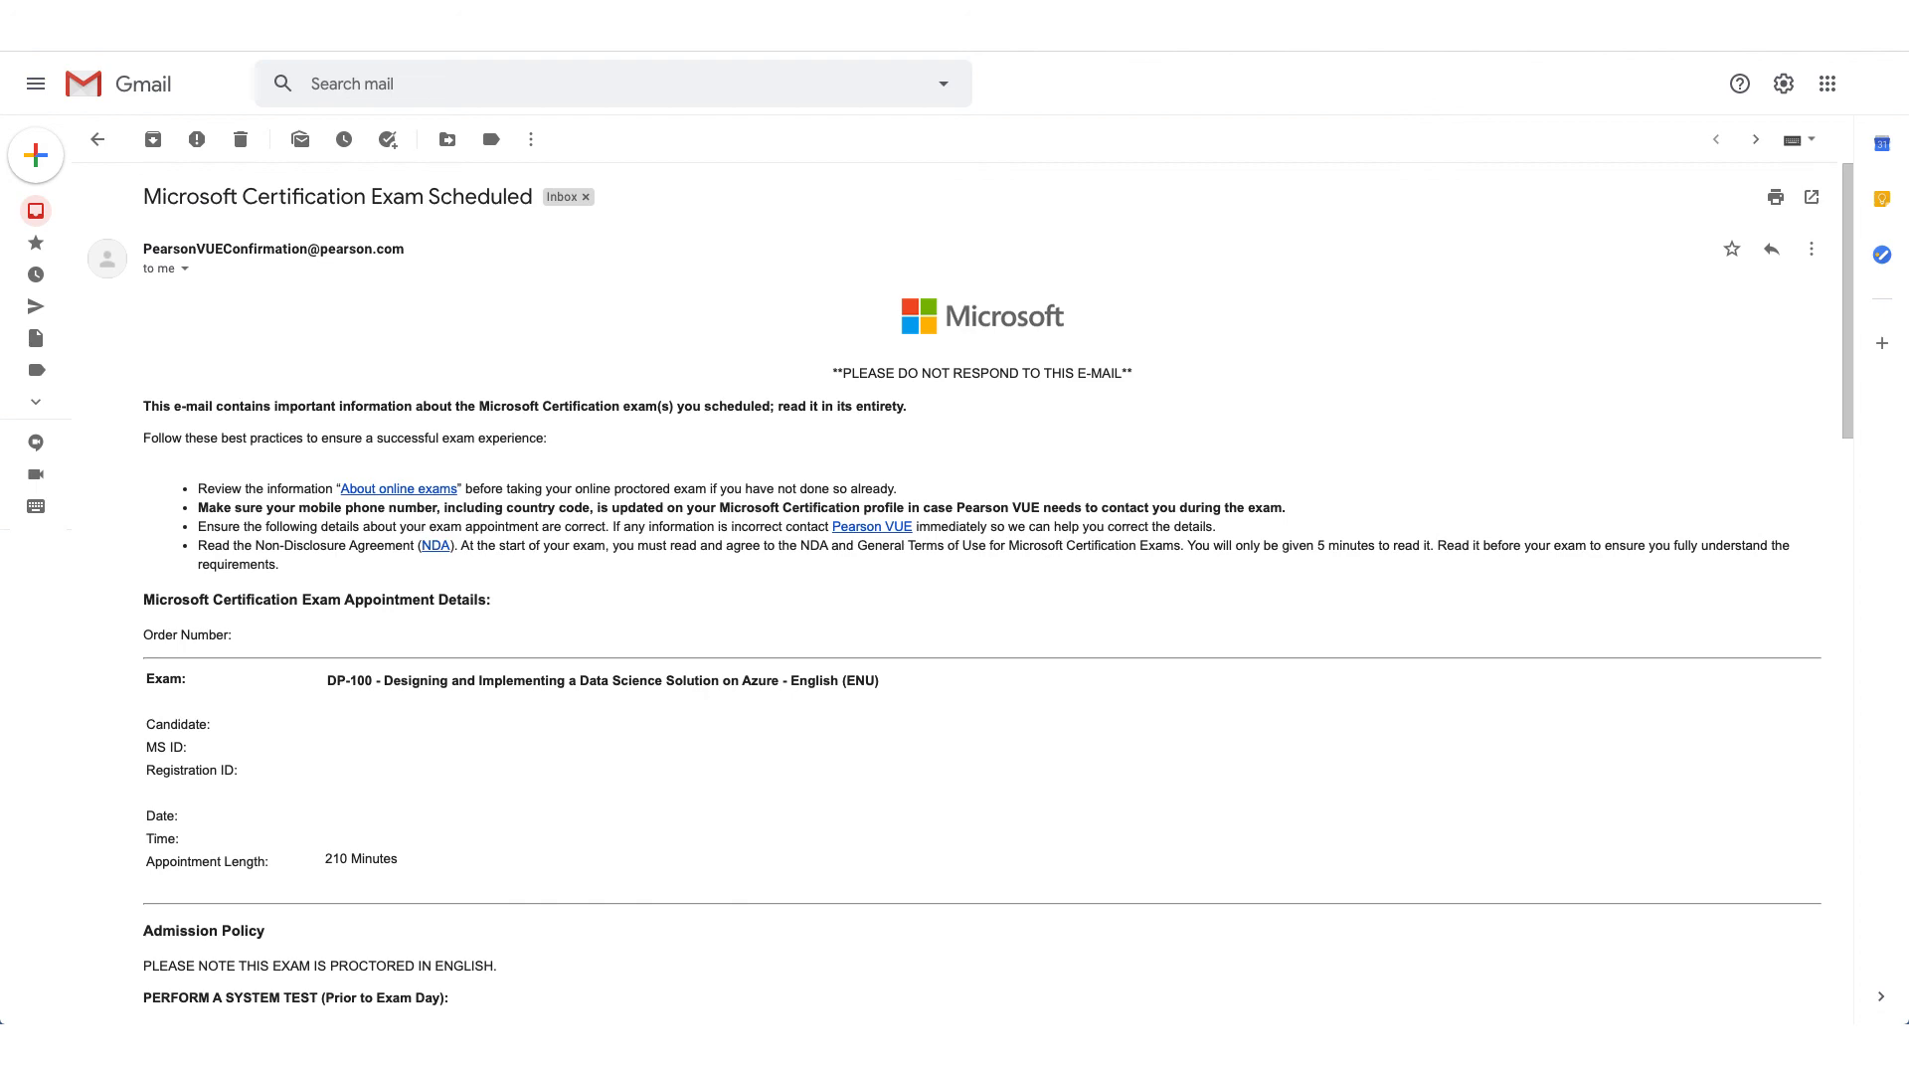
Step: Scroll the DP-100 confirmation email down to its Admission Policy and exam-day instructions
{"action": "scroll", "scroll_direction": "down", "scroll_amount": 3}
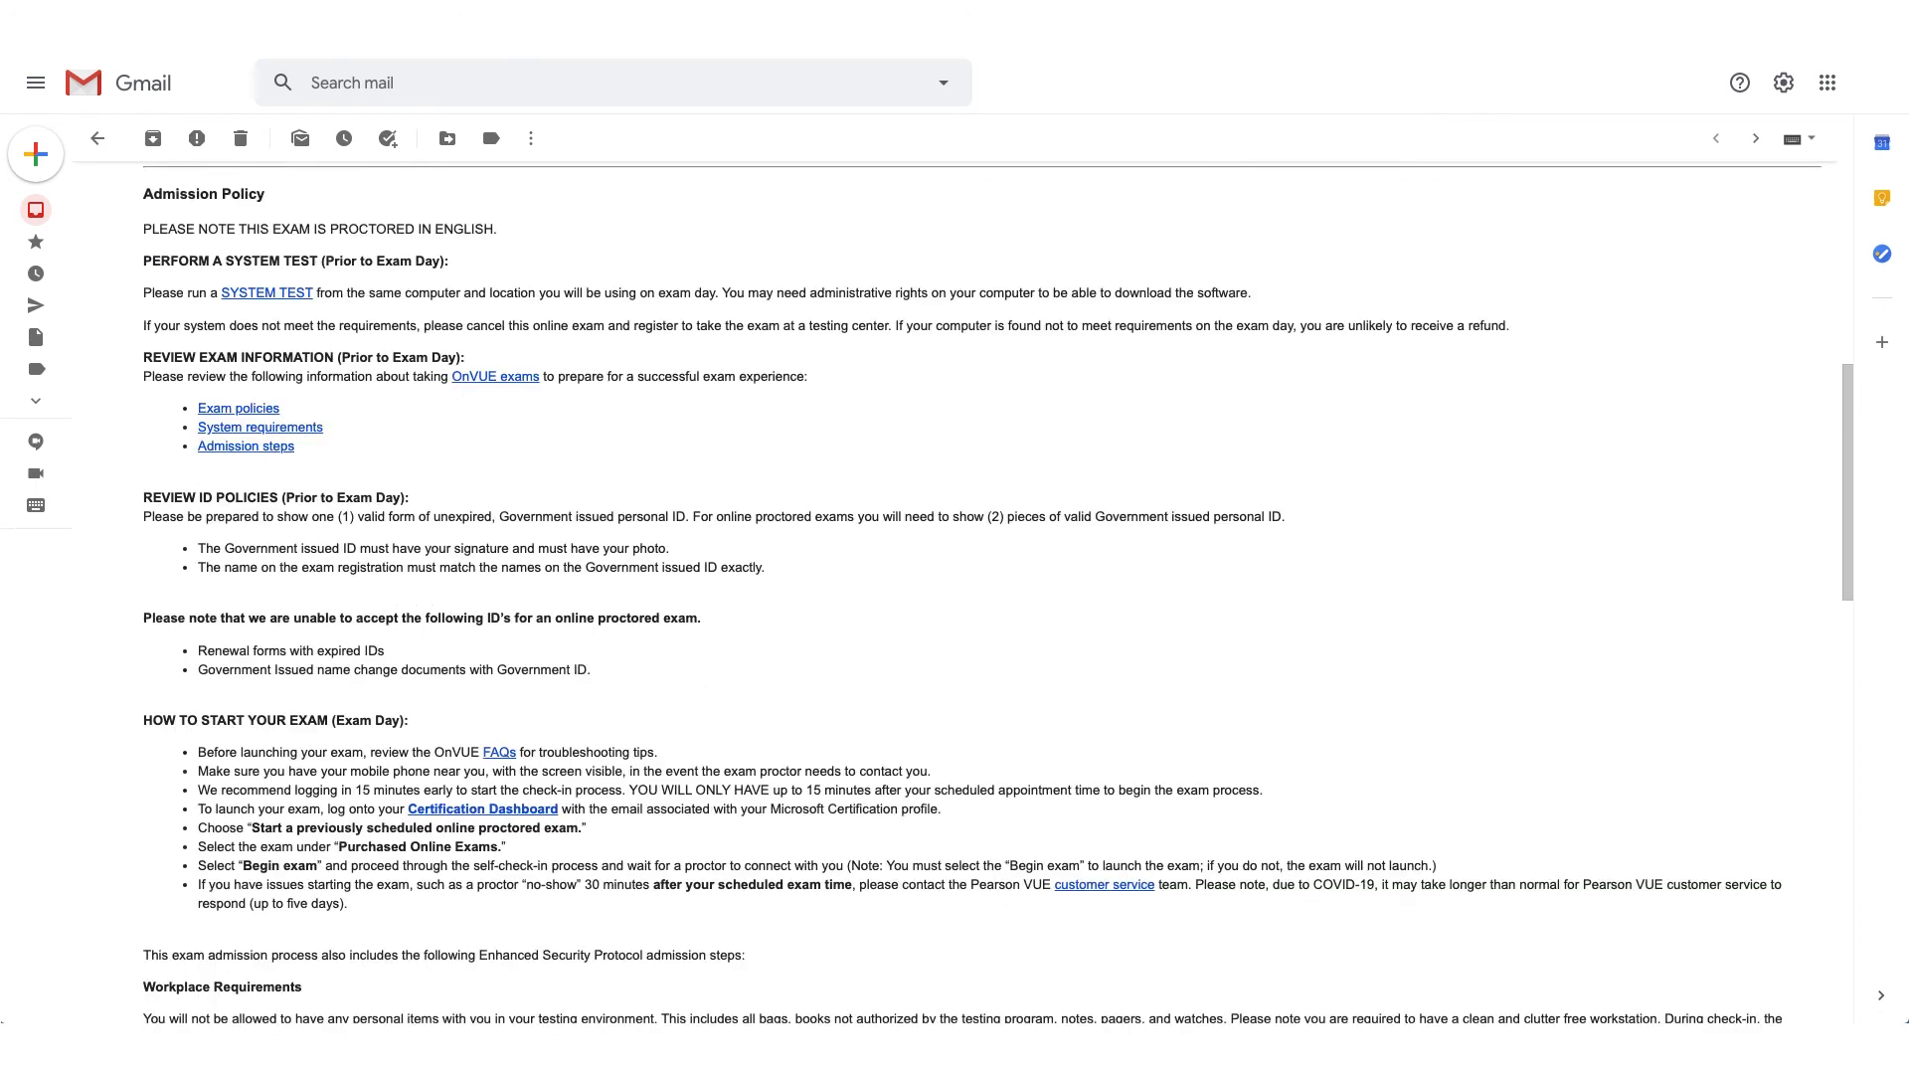